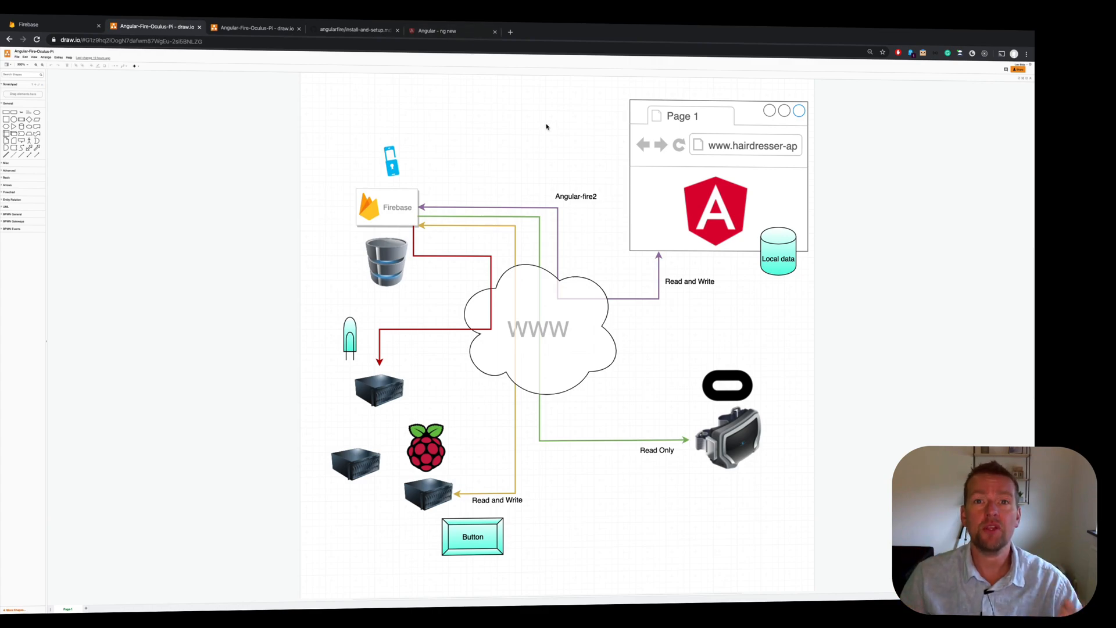
{"action": "mouse_move", "coordinate": [449, 110]}
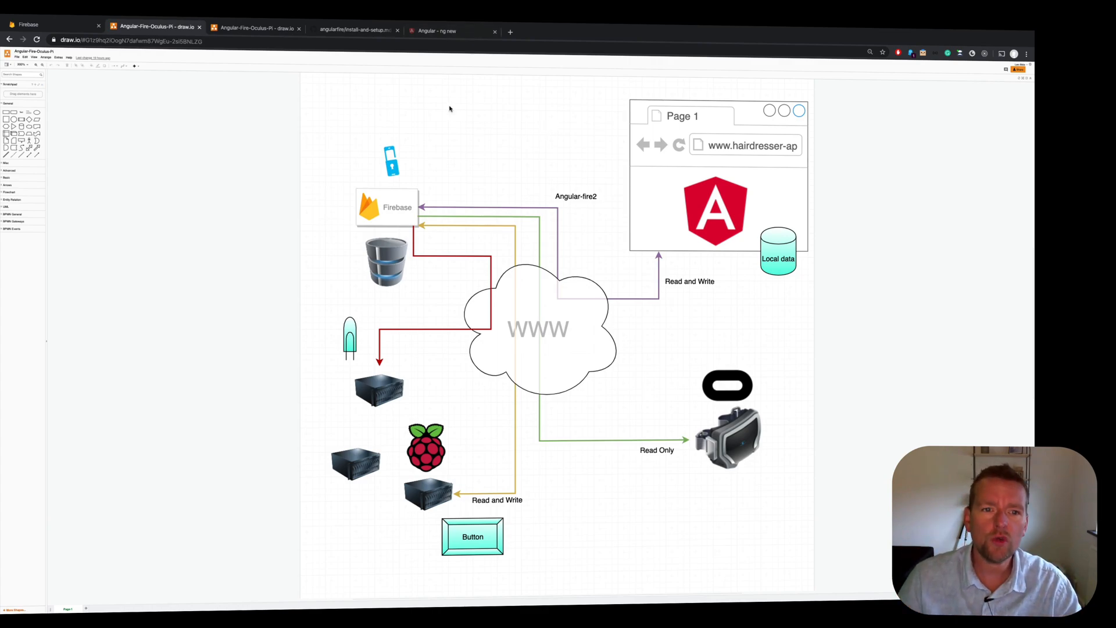
{"action": "mouse_move", "coordinate": [358, 164]}
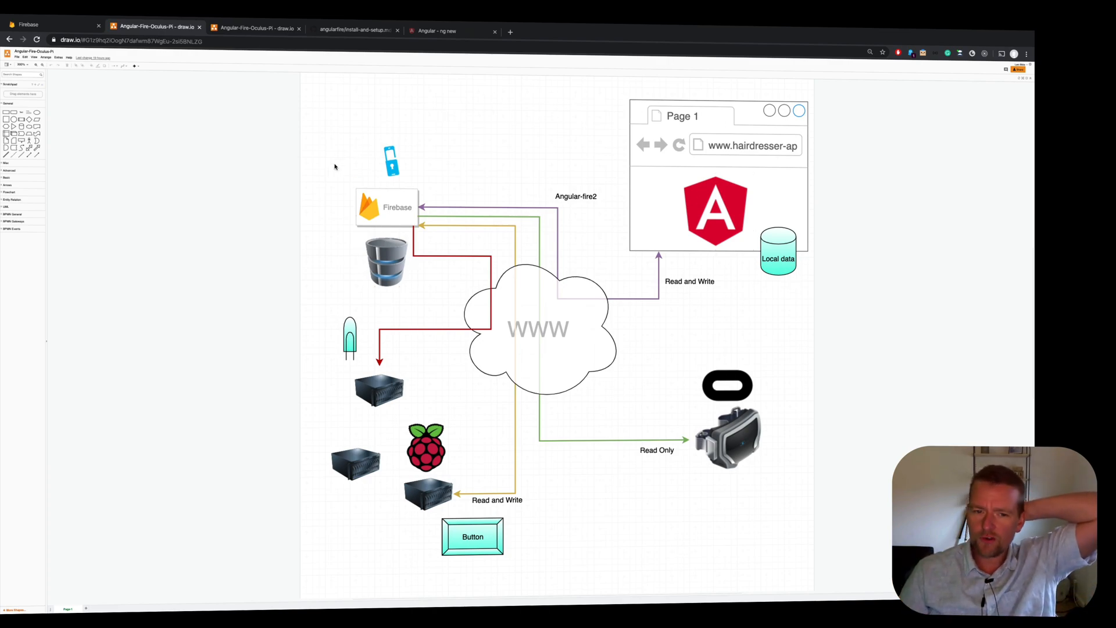
{"action": "mouse_move", "coordinate": [356, 147]}
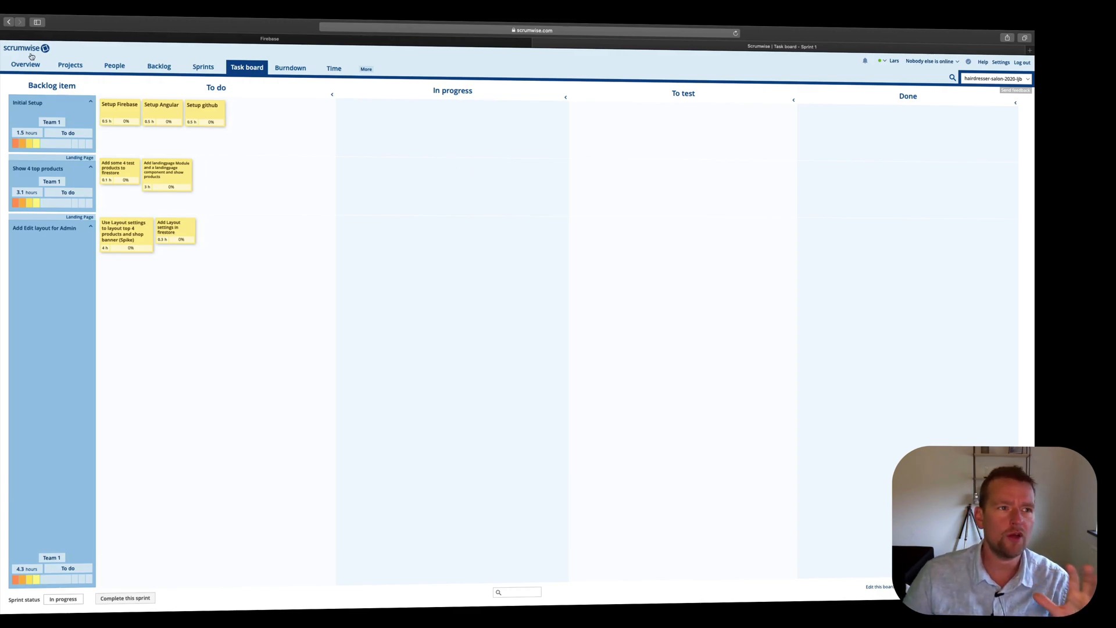
{"action": "mouse_move", "coordinate": [292, 131]}
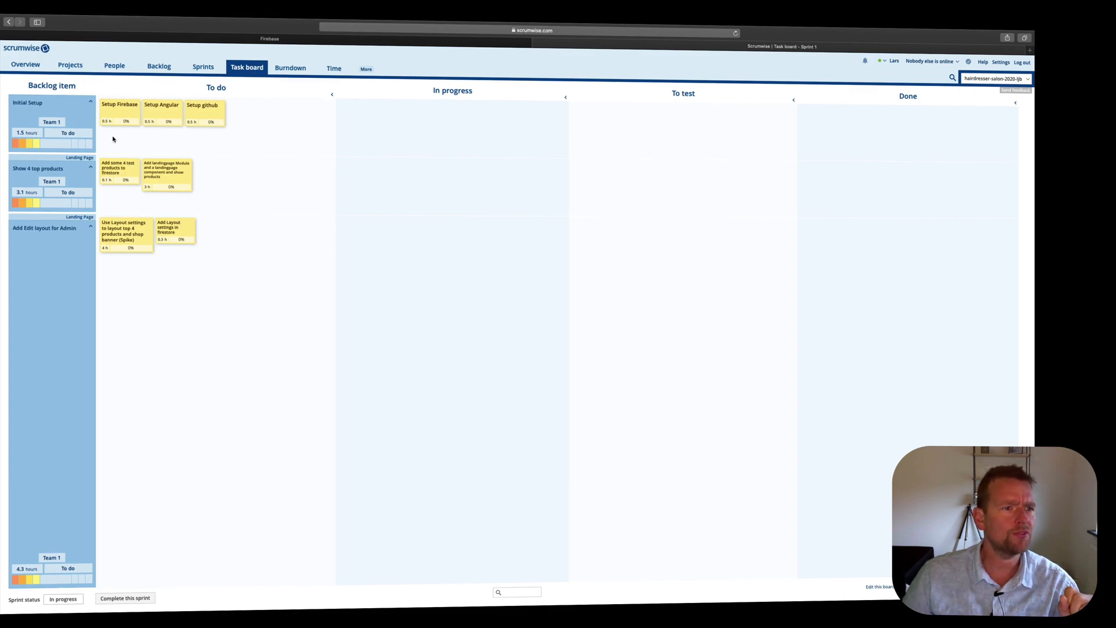
{"action": "mouse_move", "coordinate": [26, 62]}
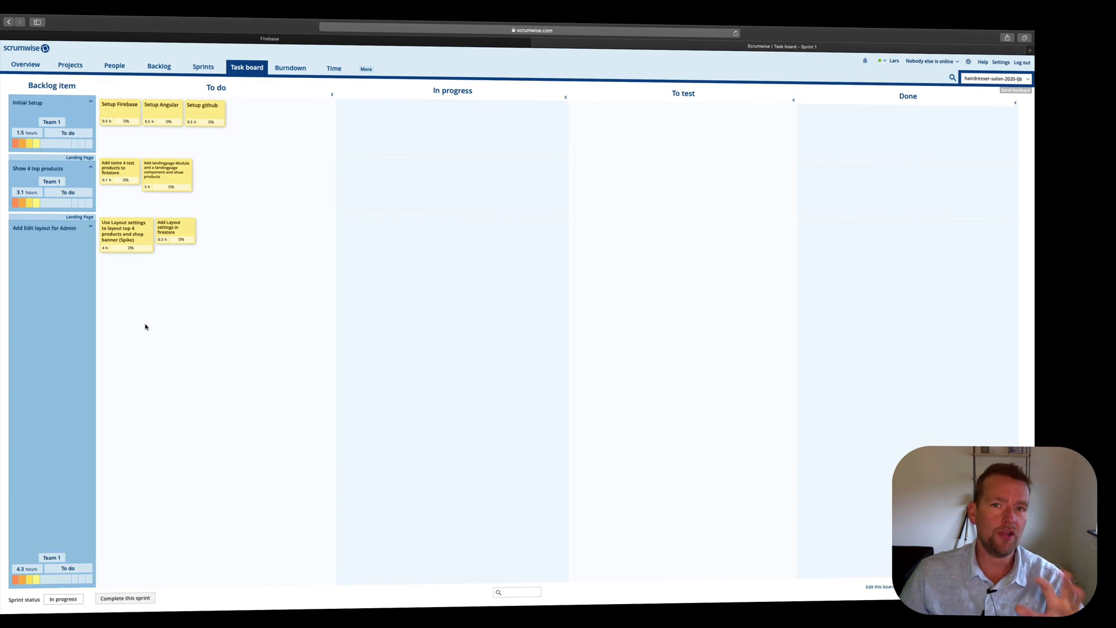
{"action": "mouse_move", "coordinate": [296, 220]}
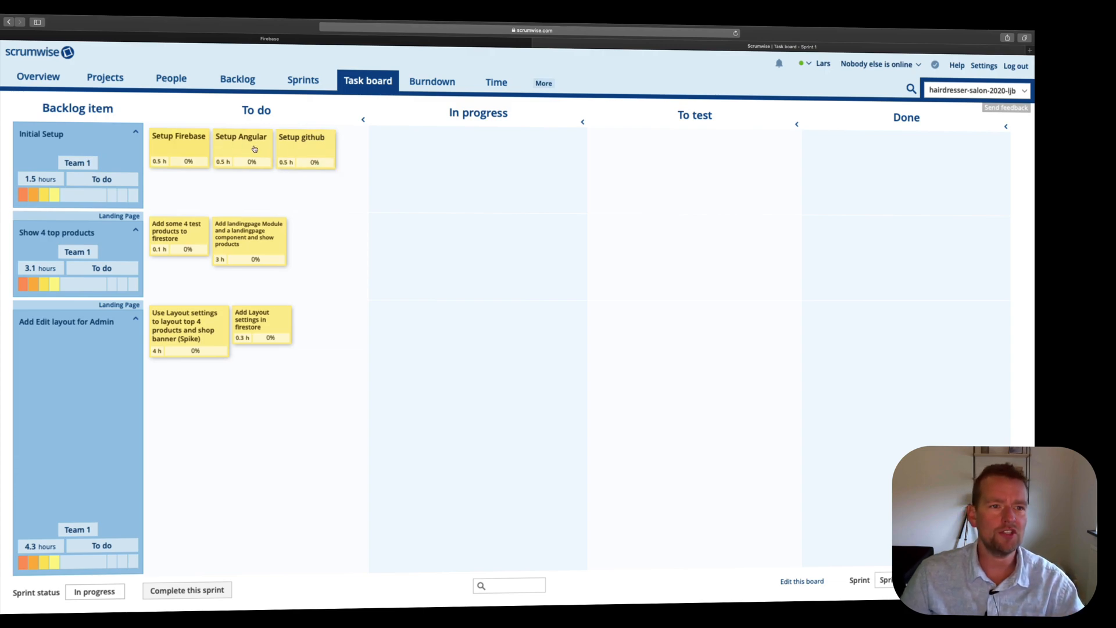
{"action": "mouse_move", "coordinate": [423, 186]}
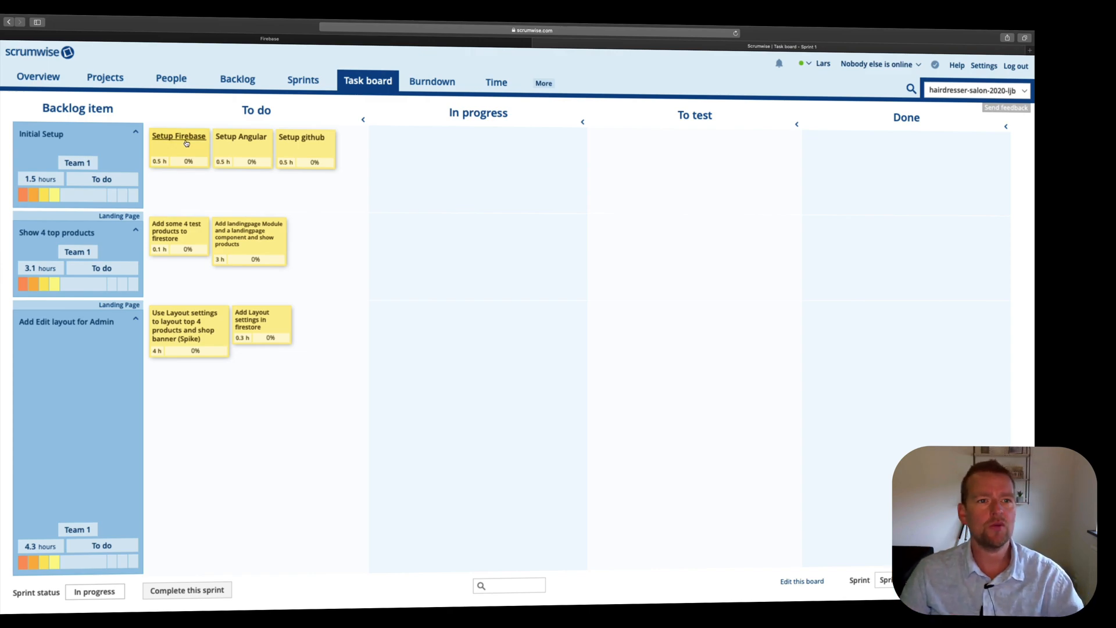
Drag the Setup Firebase card into In progress, then switch to the Firebase site.
{"action": "left_click_drag", "start_coordinate": [179, 147], "coordinate": [403, 147]}
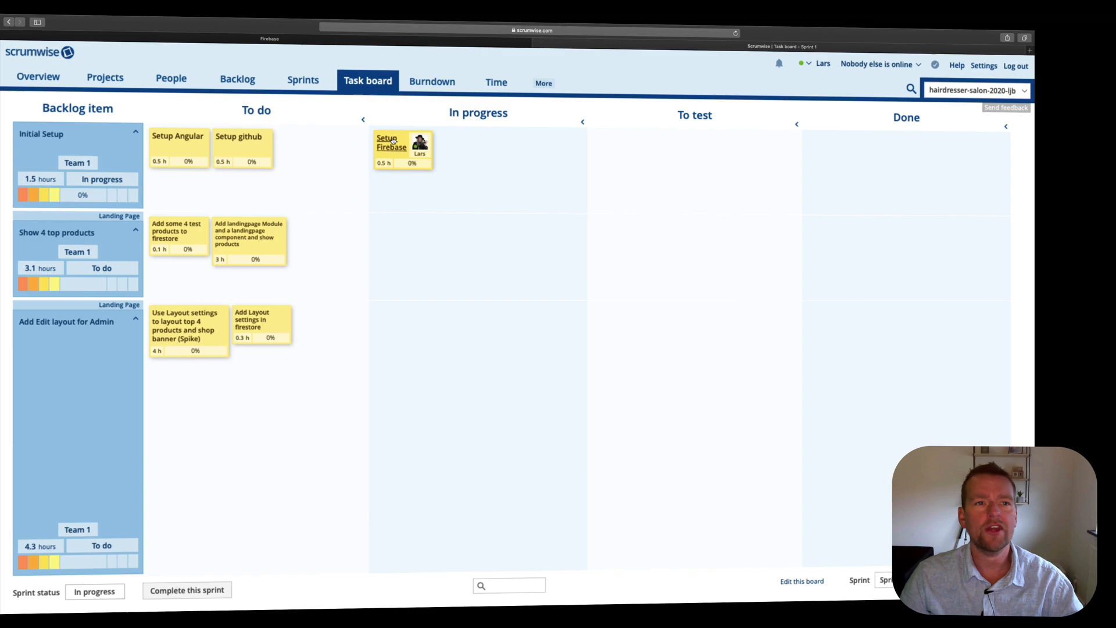
{"action": "left_click", "coordinate": [269, 38]}
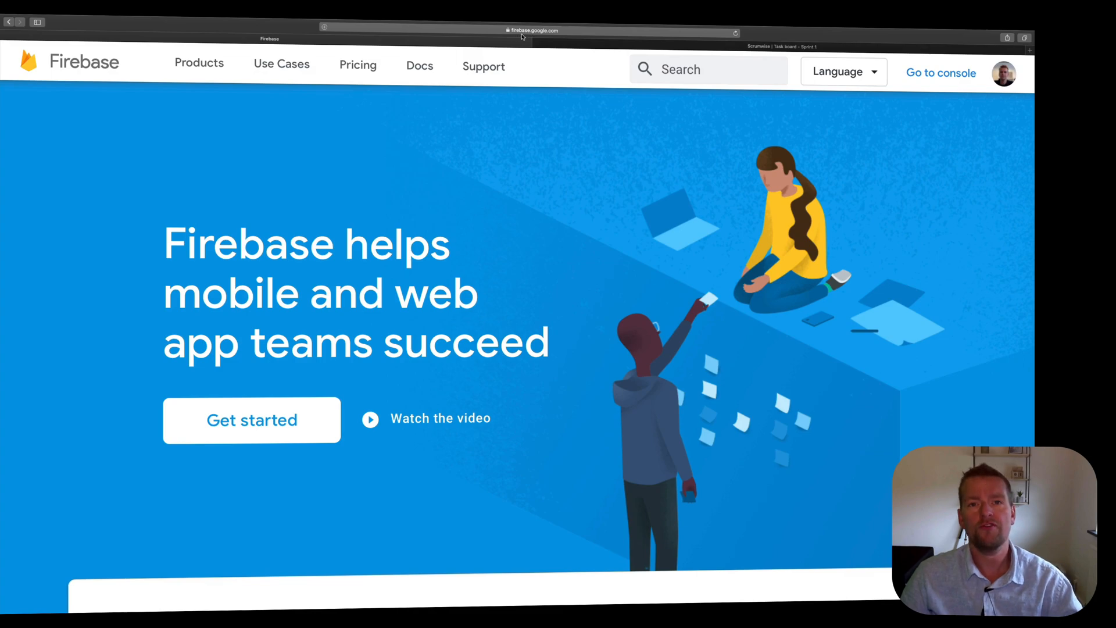
{"action": "mouse_move", "coordinate": [941, 107]}
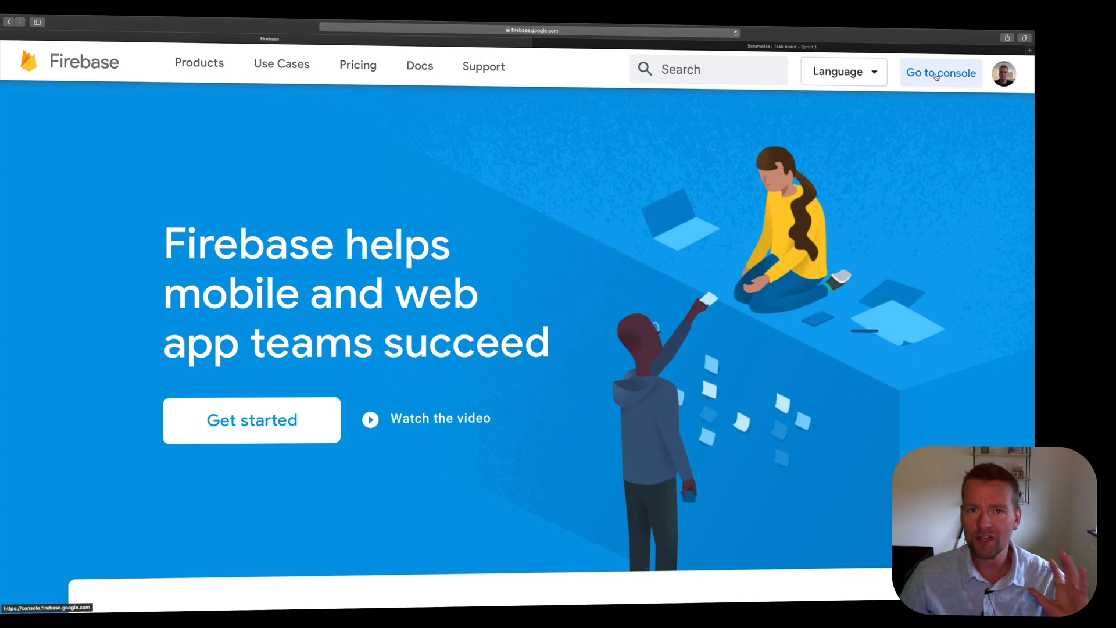
{"action": "mouse_move", "coordinate": [930, 87]}
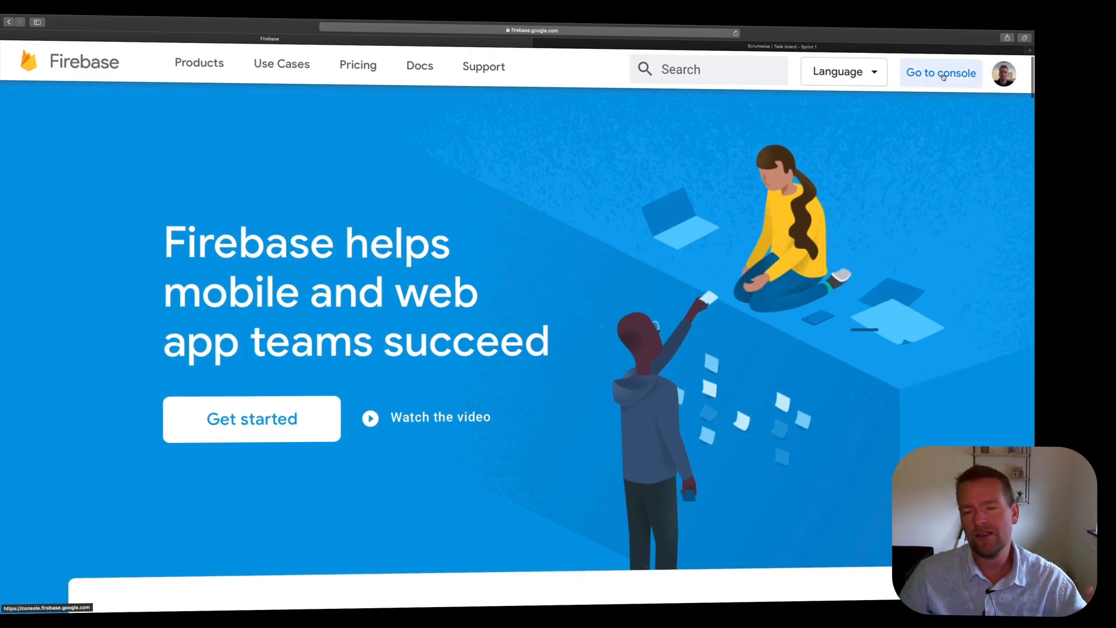
Go to the Firebase console from firebase.google.com.
{"action": "left_click", "coordinate": [939, 72]}
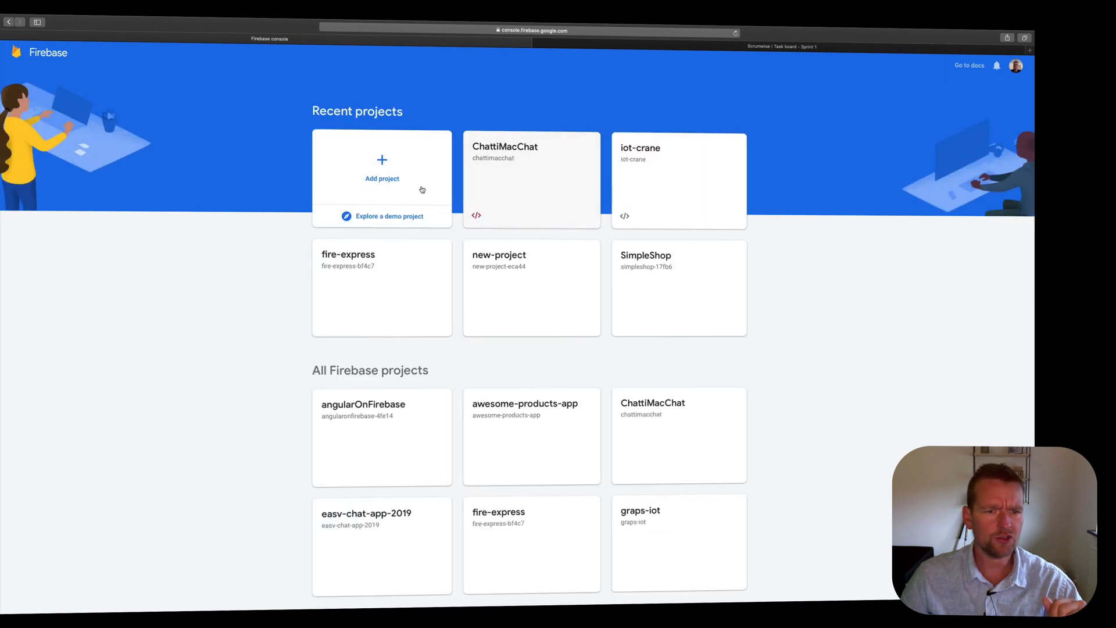
Start a new Firebase project and name it 'hairdresser-salon'.
{"action": "left_click", "coordinate": [383, 168]}
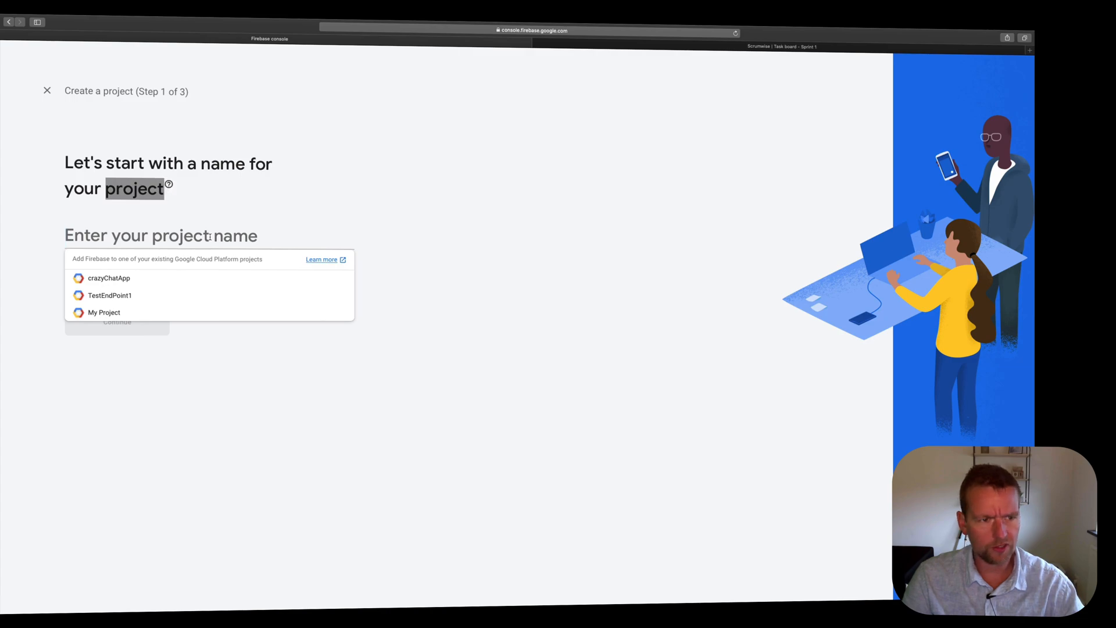
{"action": "type", "text": "hairdresse"}
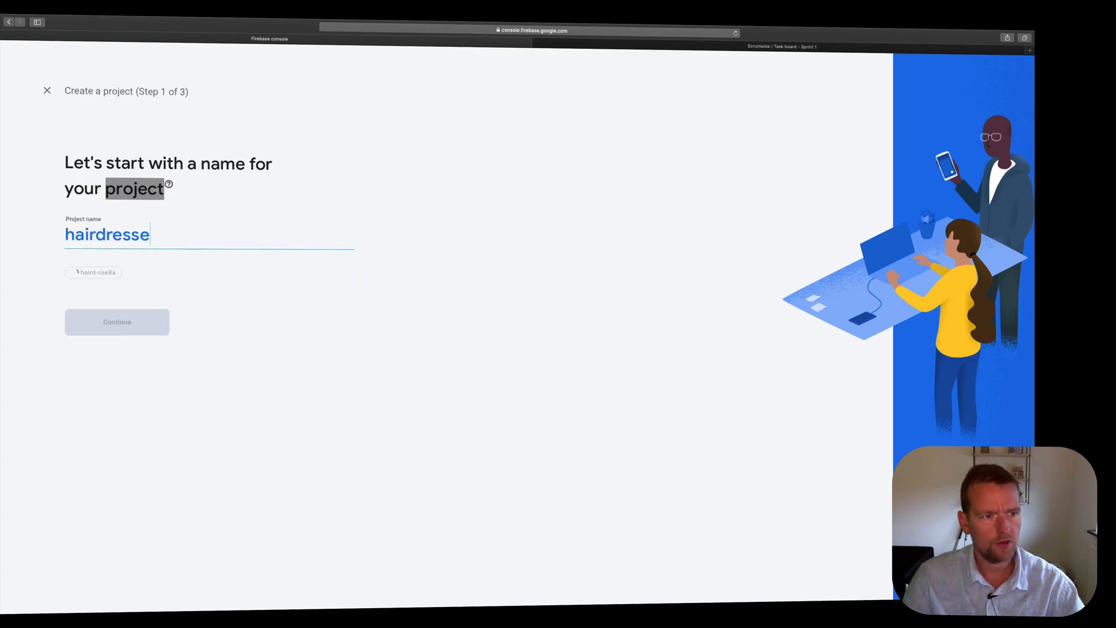
{"action": "type", "text": "r-"}
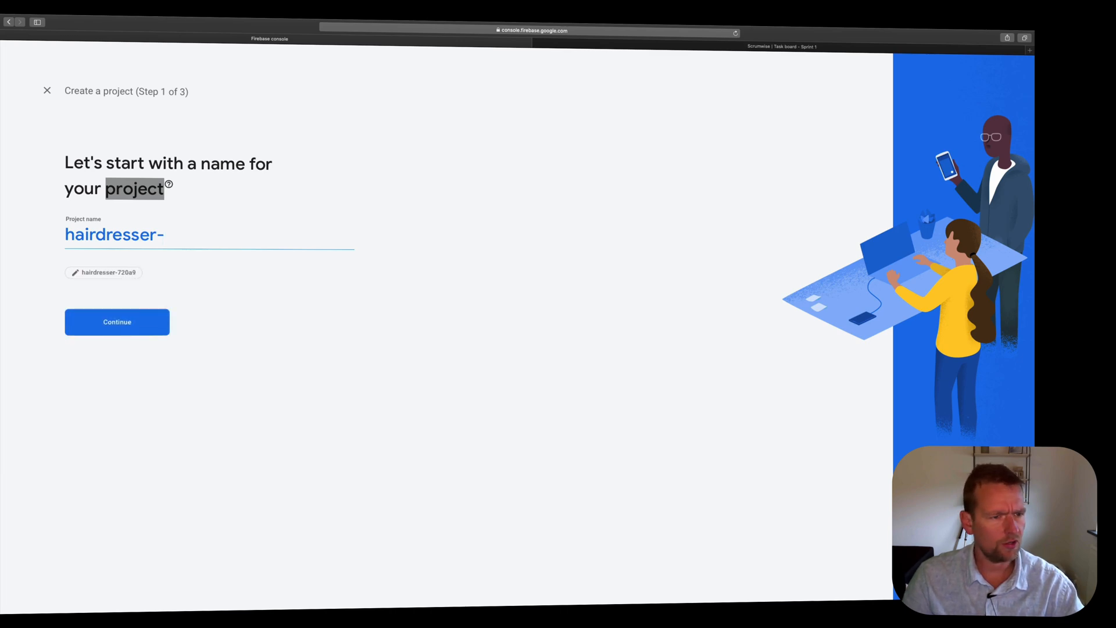
{"action": "type", "text": "salon"}
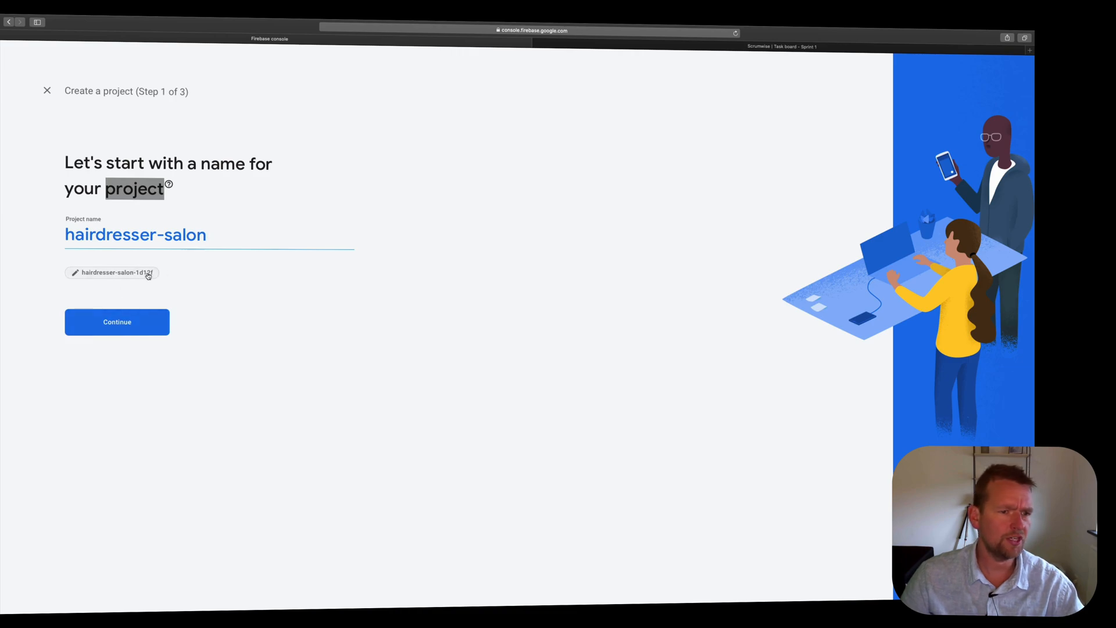
{"action": "left_click", "coordinate": [117, 322]}
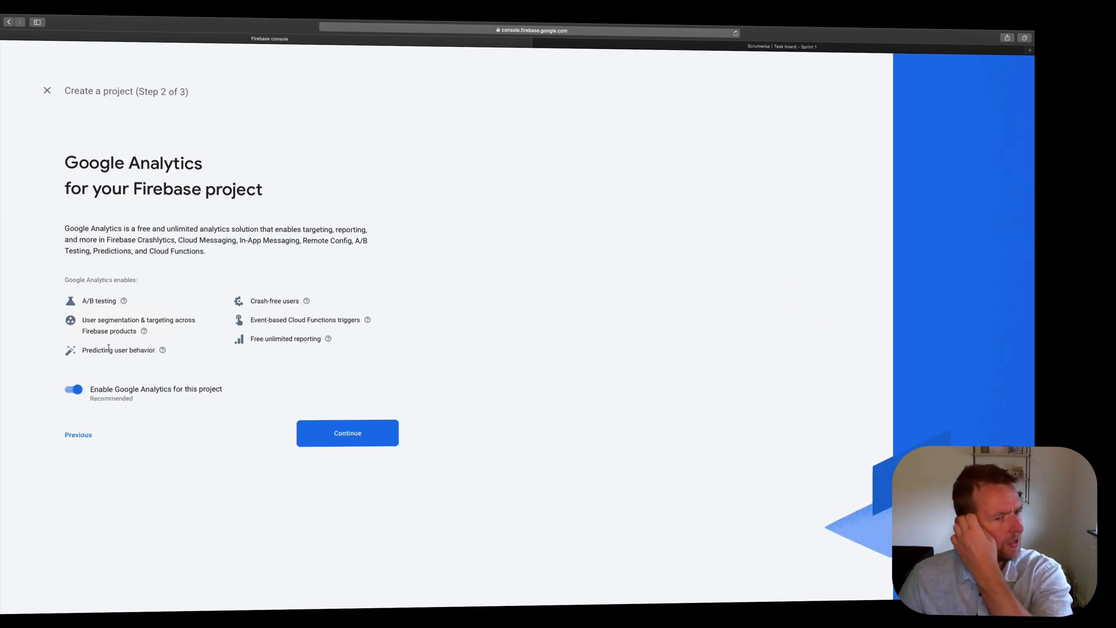
Keep Google Analytics enabled and link the Default Account for Firebase.
{"action": "left_click", "coordinate": [348, 433]}
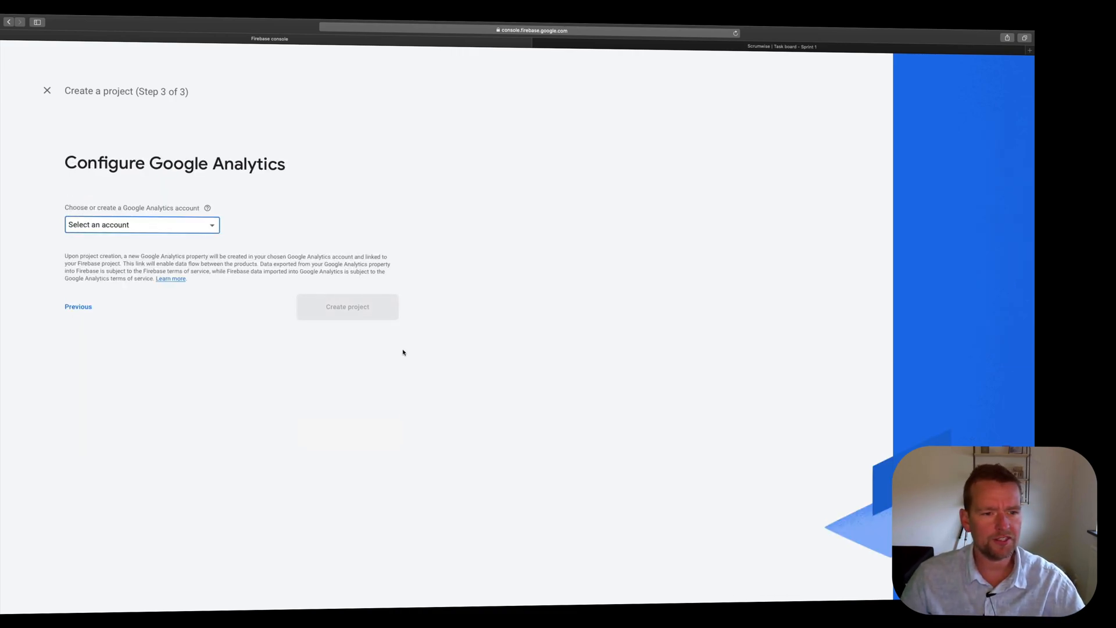
{"action": "left_click", "coordinate": [141, 225]}
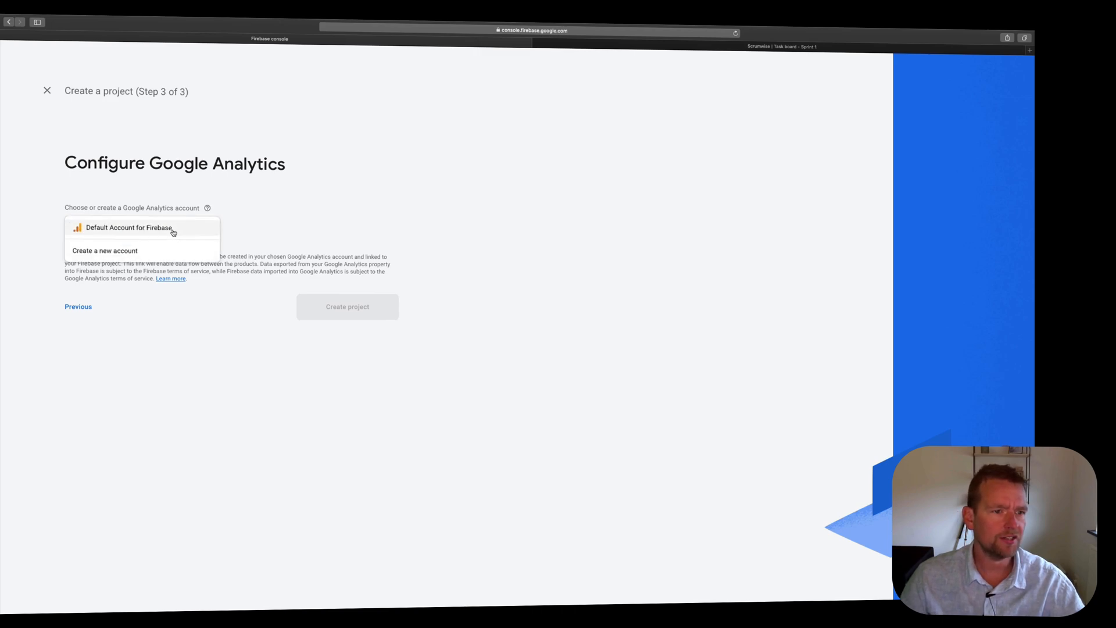
{"action": "left_click", "coordinate": [348, 306]}
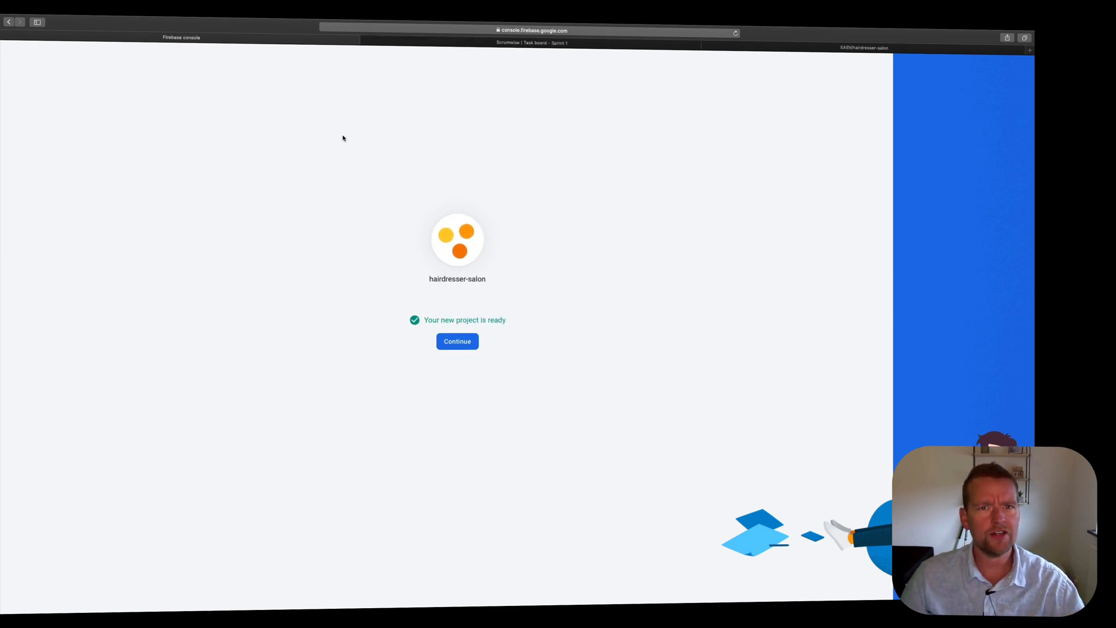
Enter the hairdresser-salon project and navigate to its Database section via Authentication.
{"action": "left_click", "coordinate": [457, 340]}
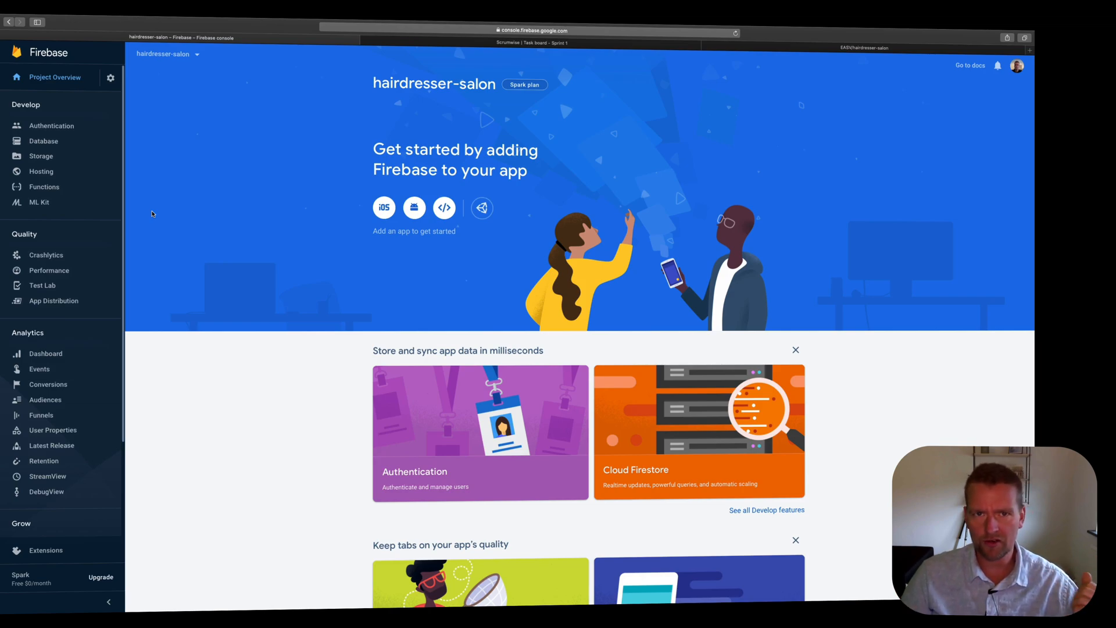
{"action": "left_click", "coordinate": [52, 125]}
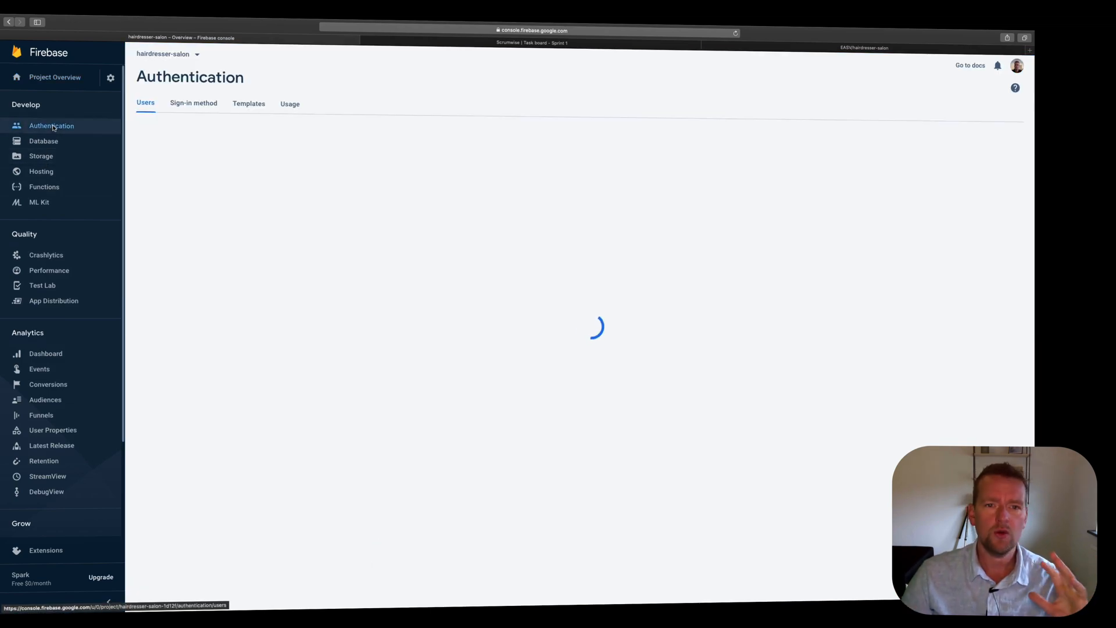
{"action": "left_click", "coordinate": [43, 140]}
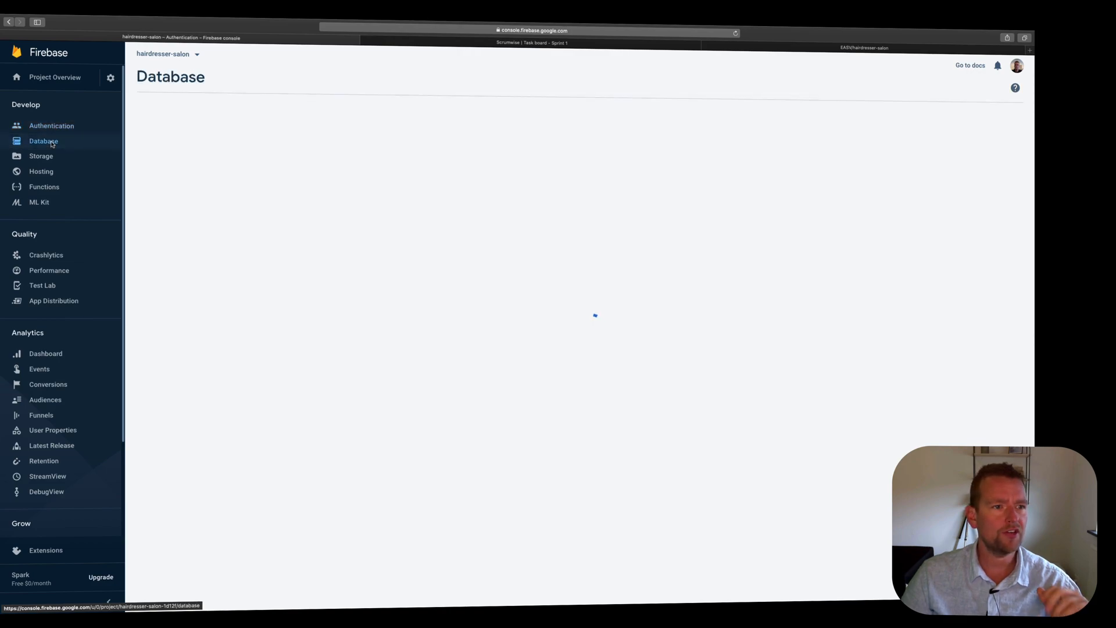
{"action": "mouse_move", "coordinate": [41, 156]}
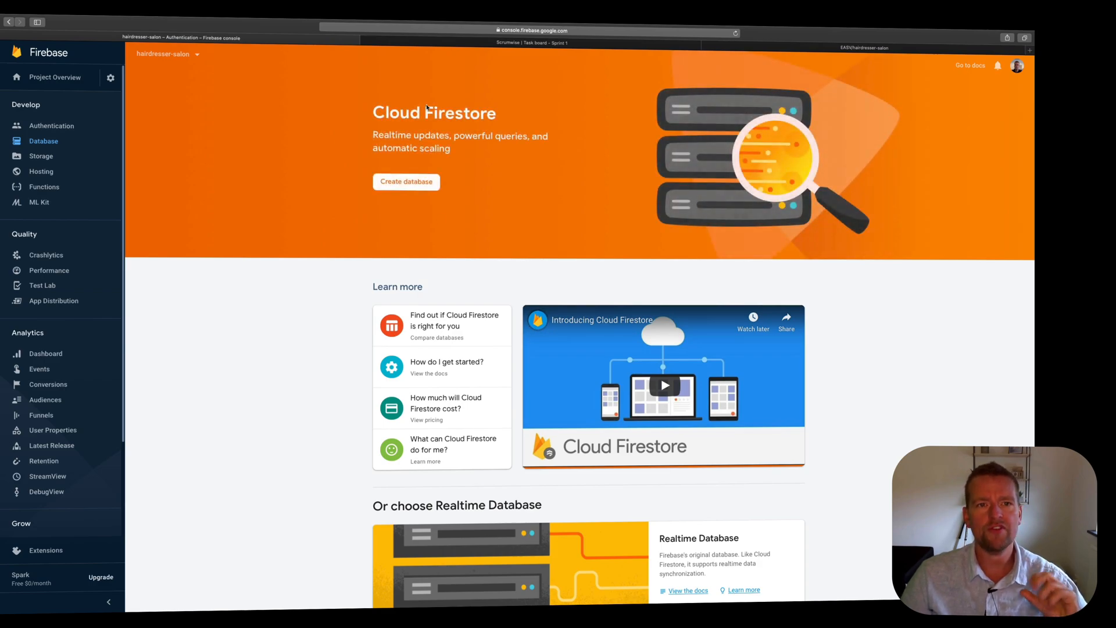
Scroll through the Database intro page and choose Create database under Cloud Firestore.
{"action": "scroll", "scroll_direction": "down", "scroll_amount": 3}
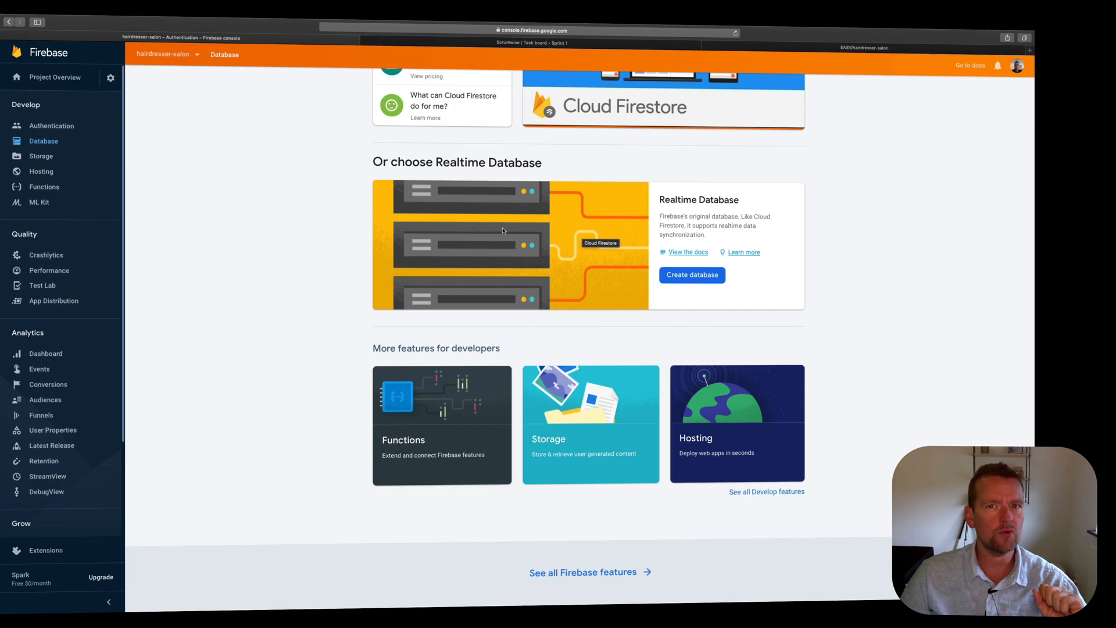
{"action": "scroll", "scroll_direction": "up", "scroll_amount": 3}
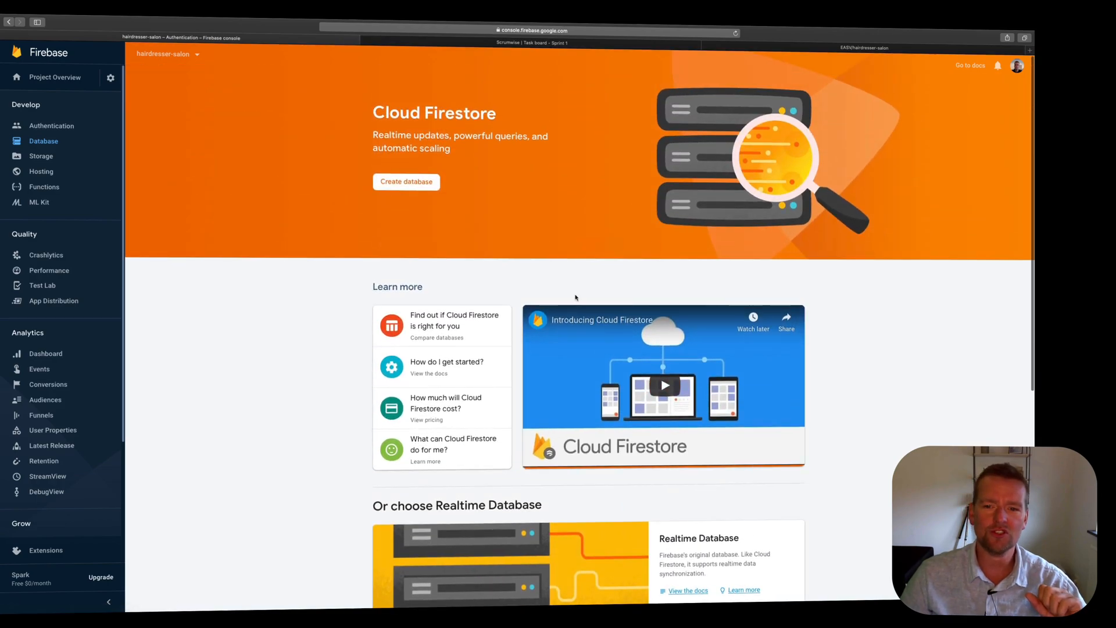
{"action": "mouse_move", "coordinate": [575, 298]}
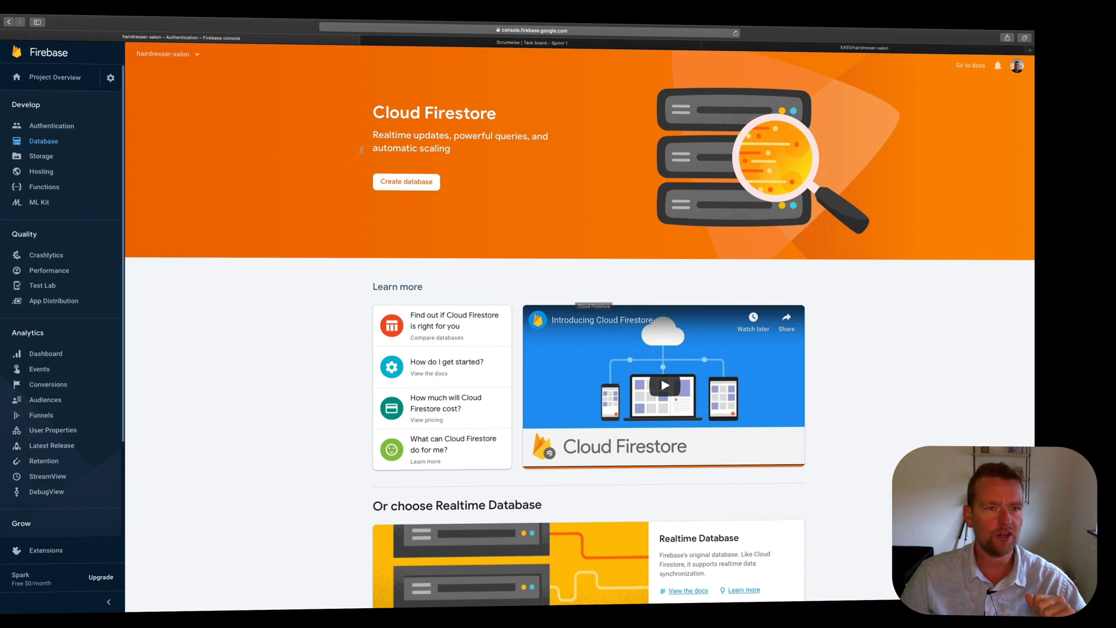
{"action": "left_click", "coordinate": [41, 155]}
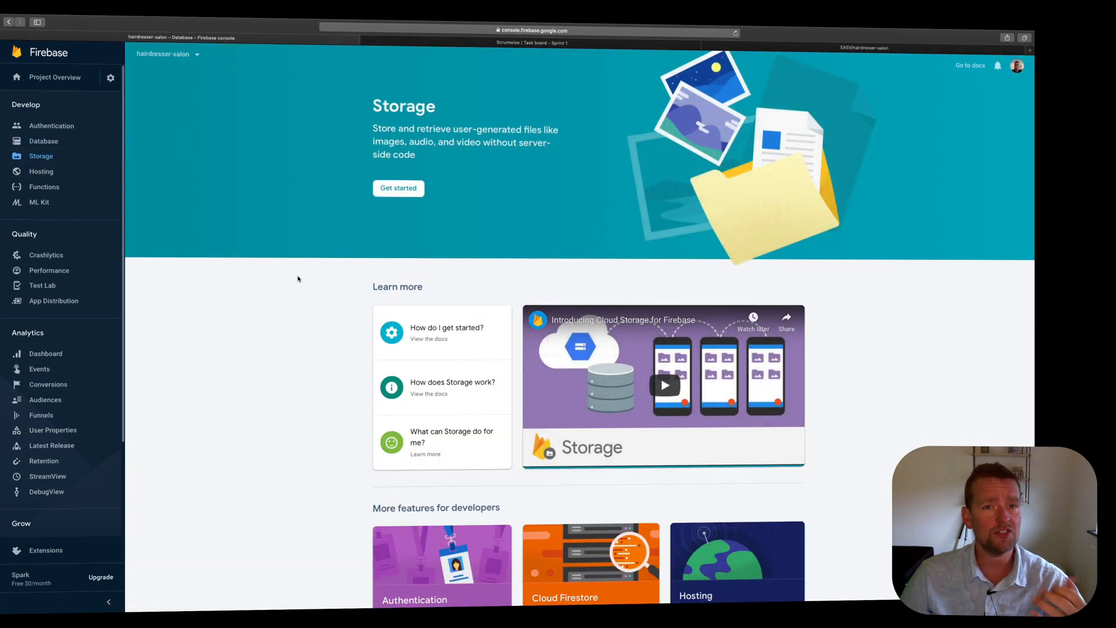
Browse the Hosting, Functions and ML Kit overview pages from the sidebar.
{"action": "left_click", "coordinate": [41, 171]}
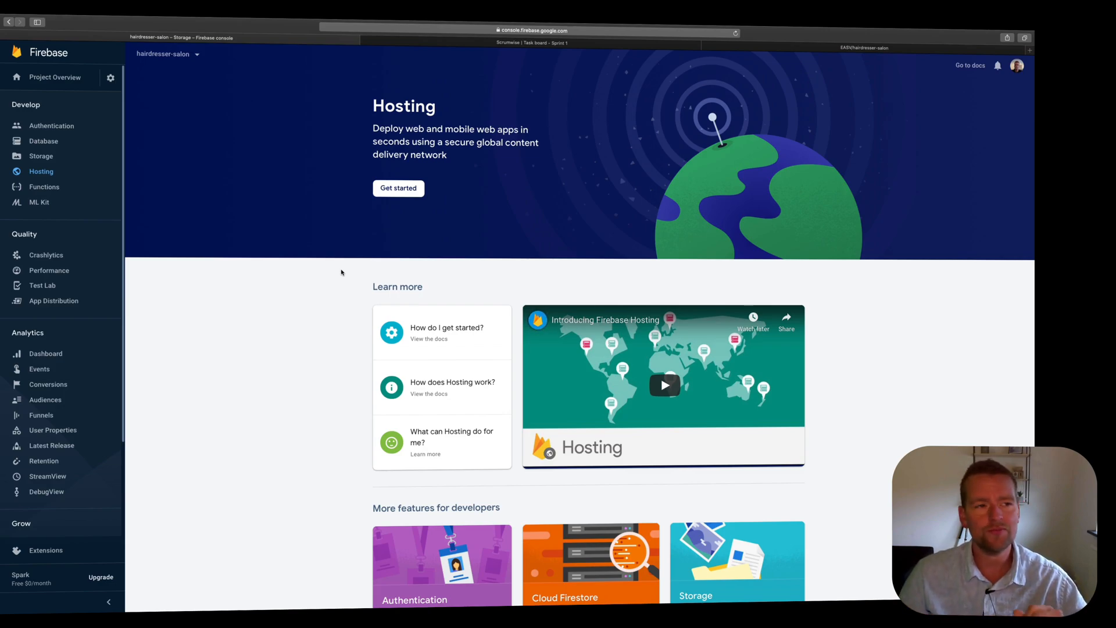
{"action": "left_click", "coordinate": [43, 186]}
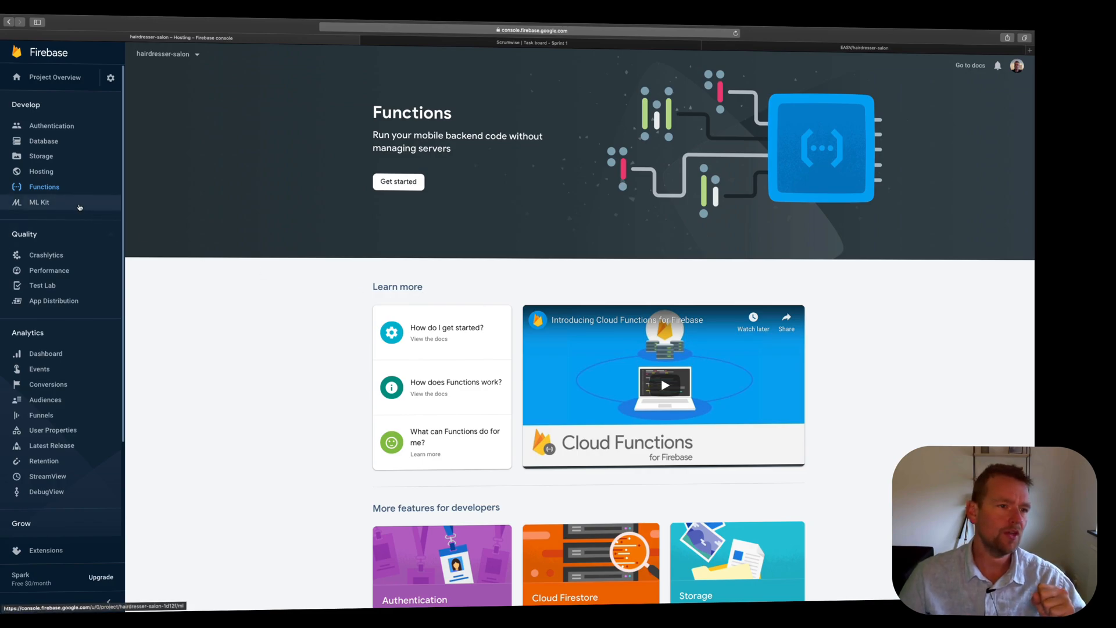
{"action": "left_click", "coordinate": [39, 202]}
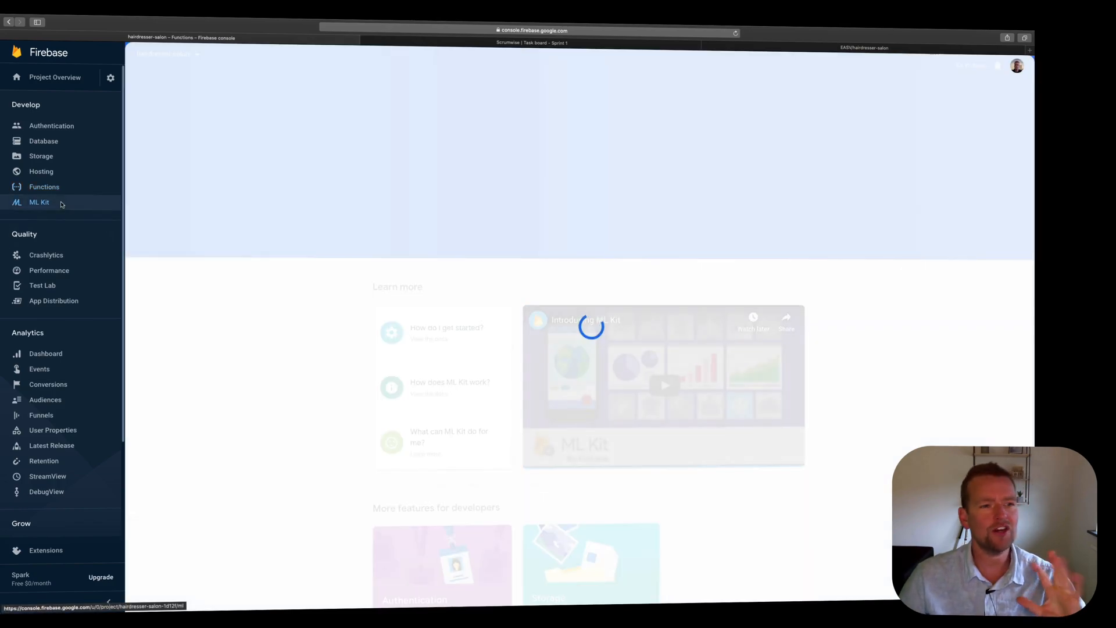
{"action": "left_click", "coordinate": [40, 202]}
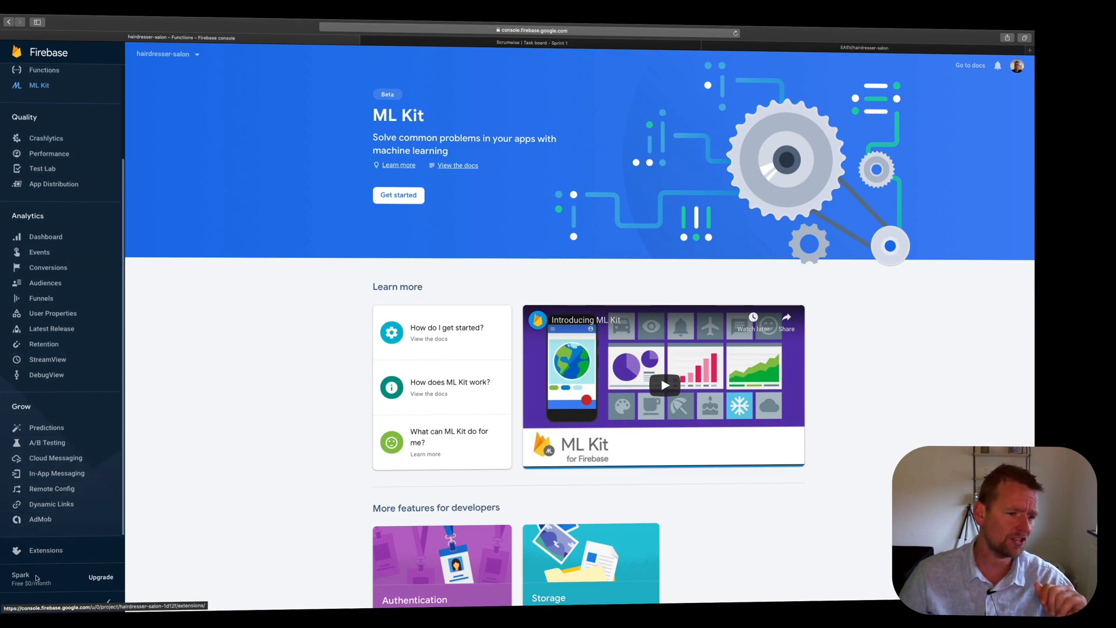
{"action": "mouse_move", "coordinate": [154, 464]}
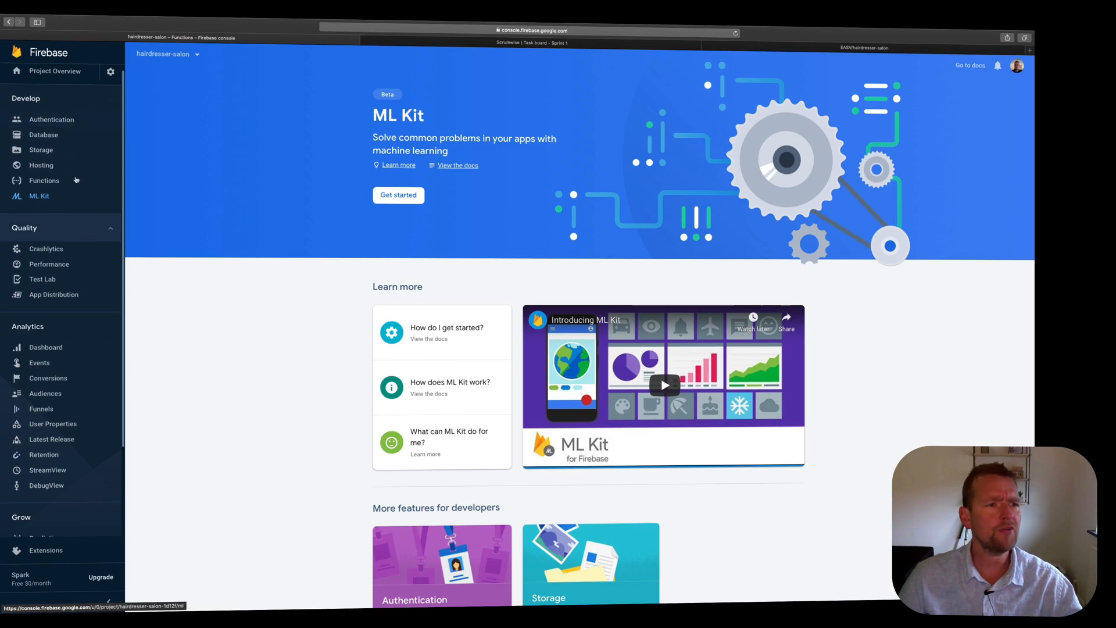
Return to the Database section showing the Cloud Firestore intro.
{"action": "left_click", "coordinate": [41, 150]}
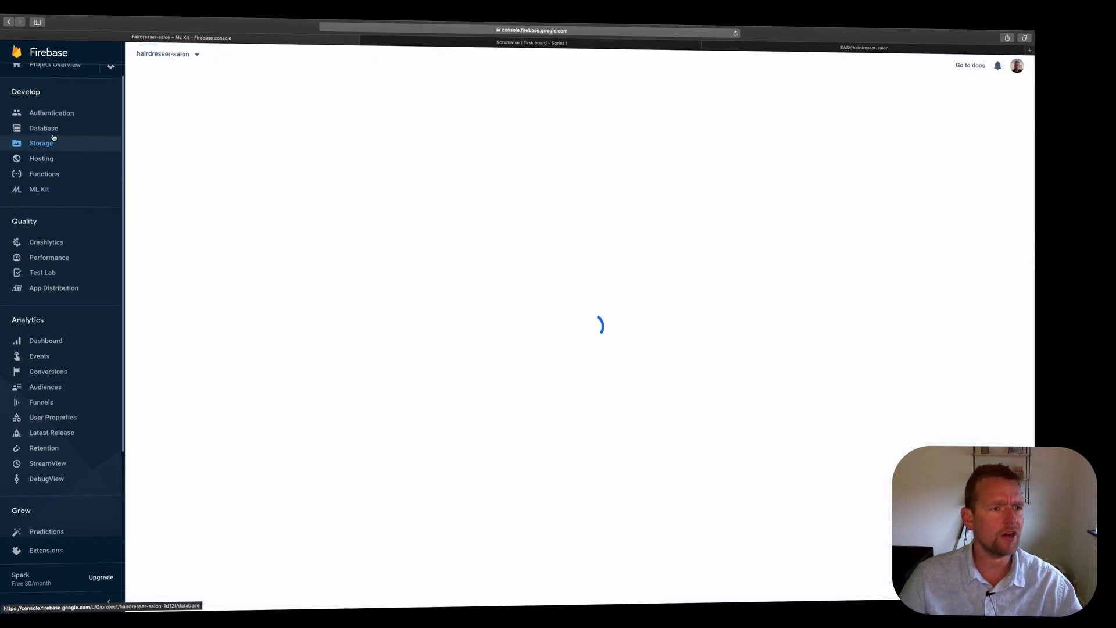
{"action": "left_click", "coordinate": [43, 128]}
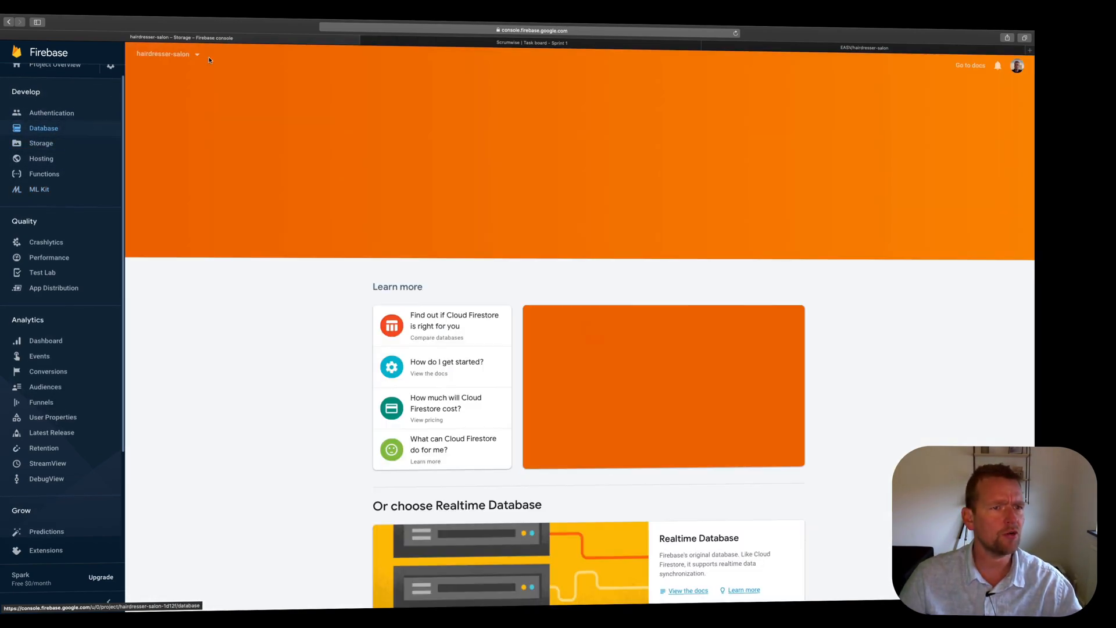
{"action": "left_click", "coordinate": [41, 143]}
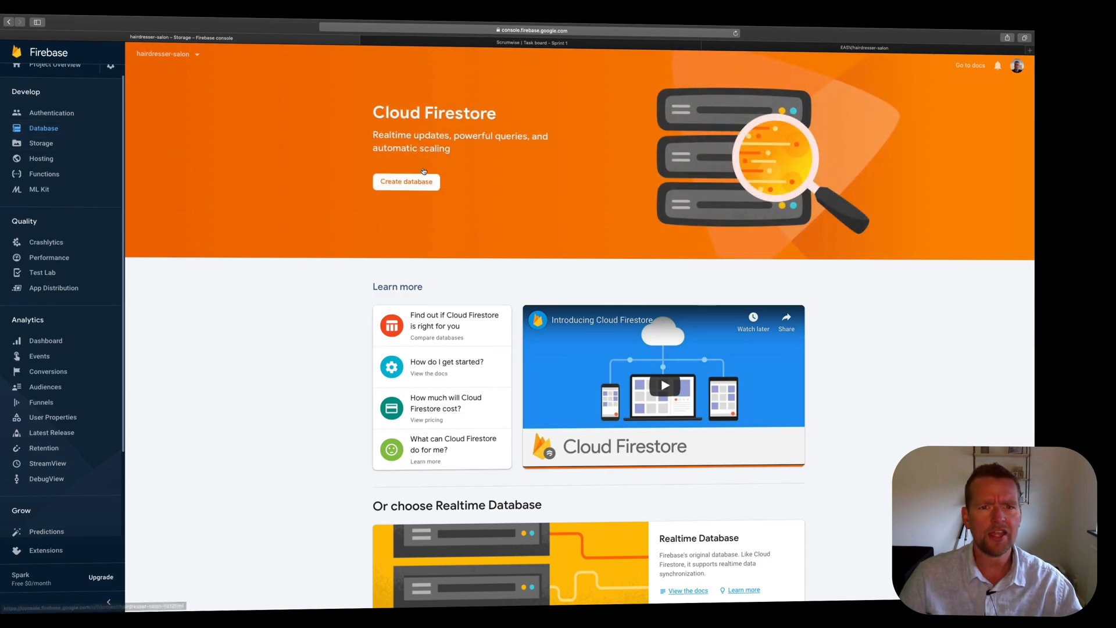
Begin creating a Cloud Firestore database with Start in test mode security rules.
{"action": "left_click", "coordinate": [406, 181]}
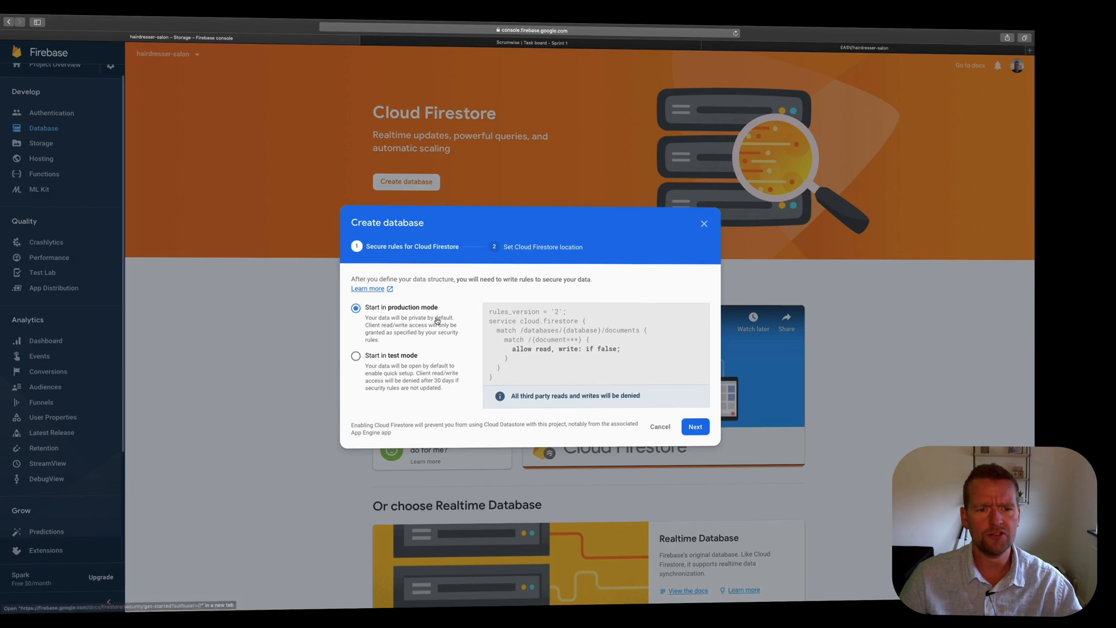
{"action": "mouse_move", "coordinate": [372, 356]}
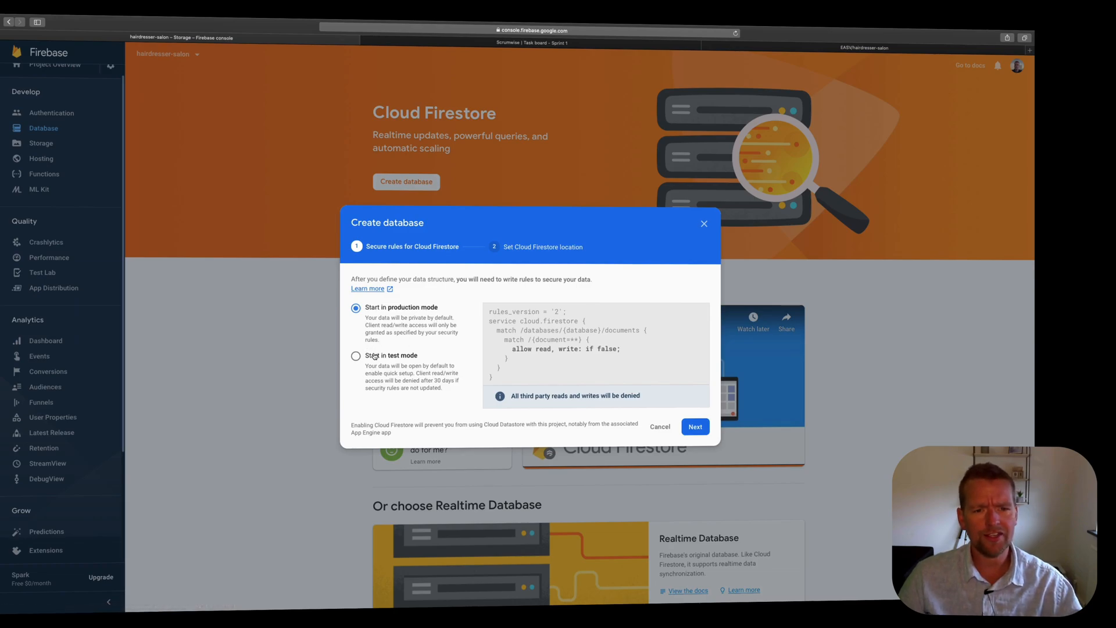
{"action": "left_click", "coordinate": [355, 356]}
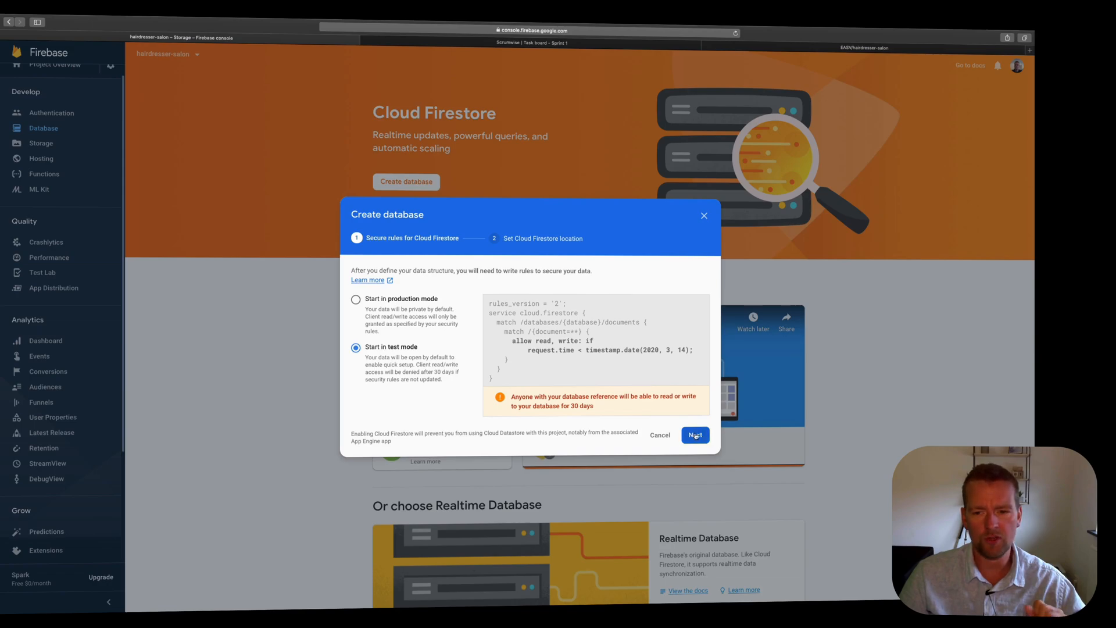
{"action": "left_click", "coordinate": [693, 435]}
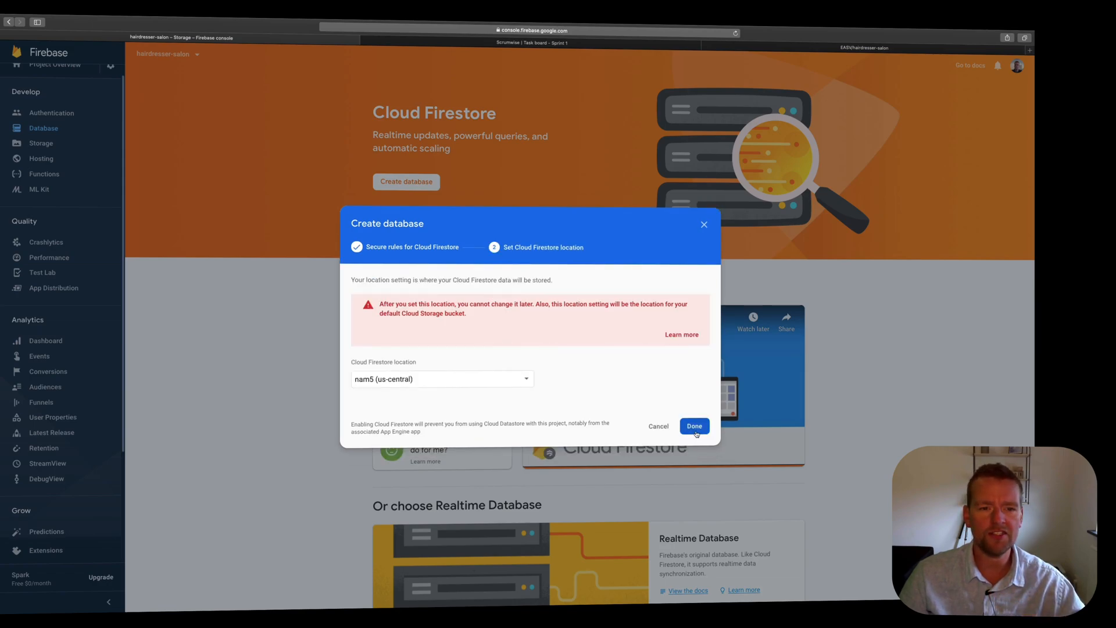
Set the Firestore location to eur3 (europe-west) and finish creating the database.
{"action": "left_click", "coordinate": [442, 379]}
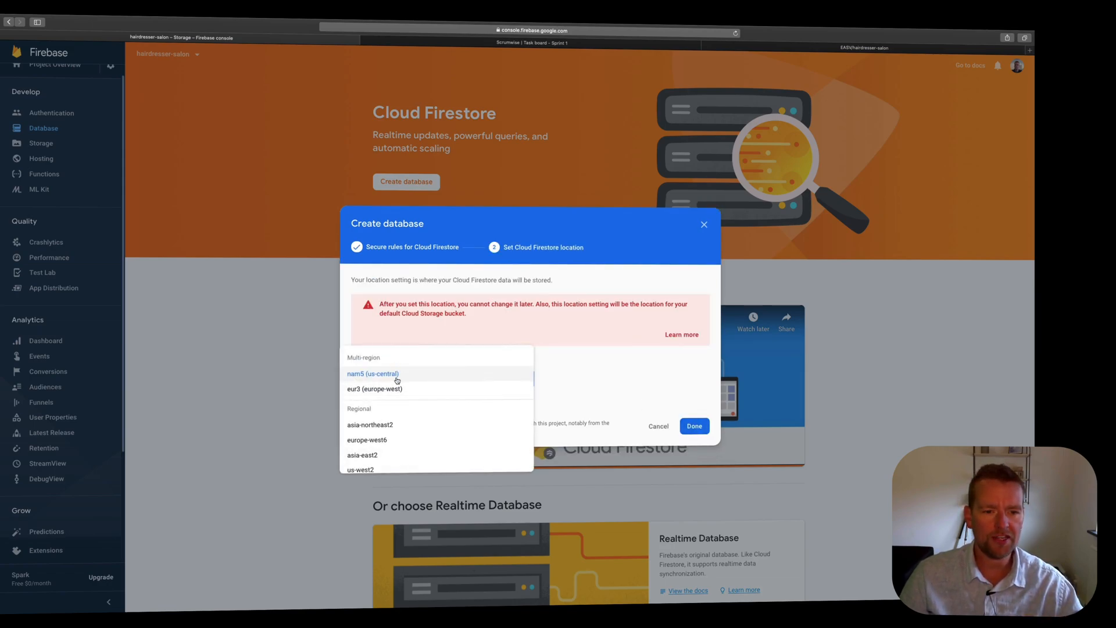
{"action": "left_click", "coordinate": [374, 388]}
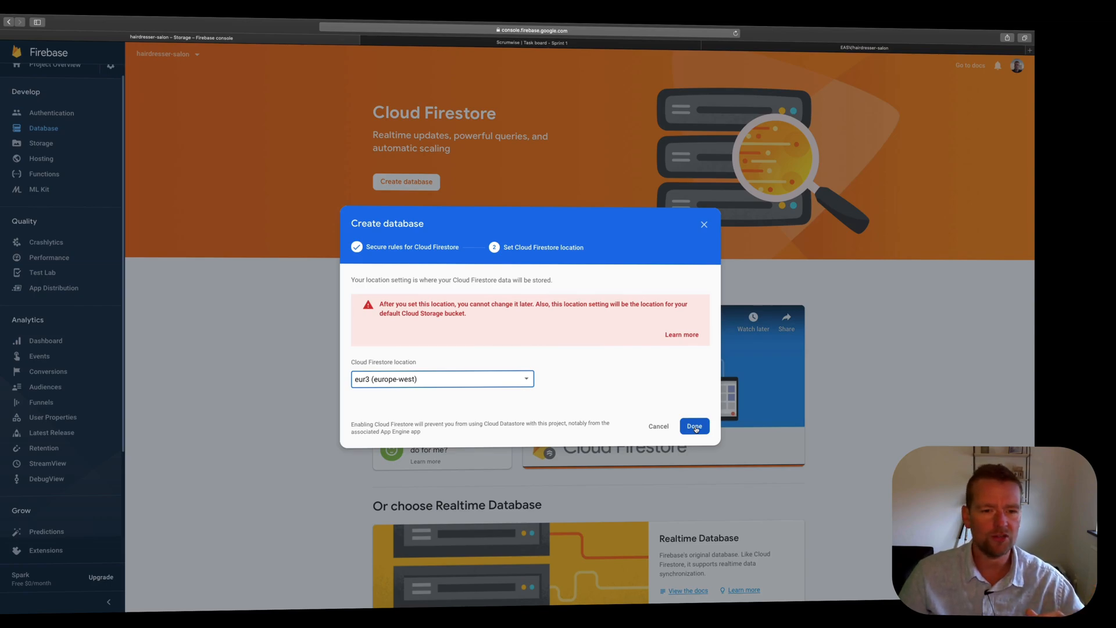
{"action": "left_click", "coordinate": [694, 426]}
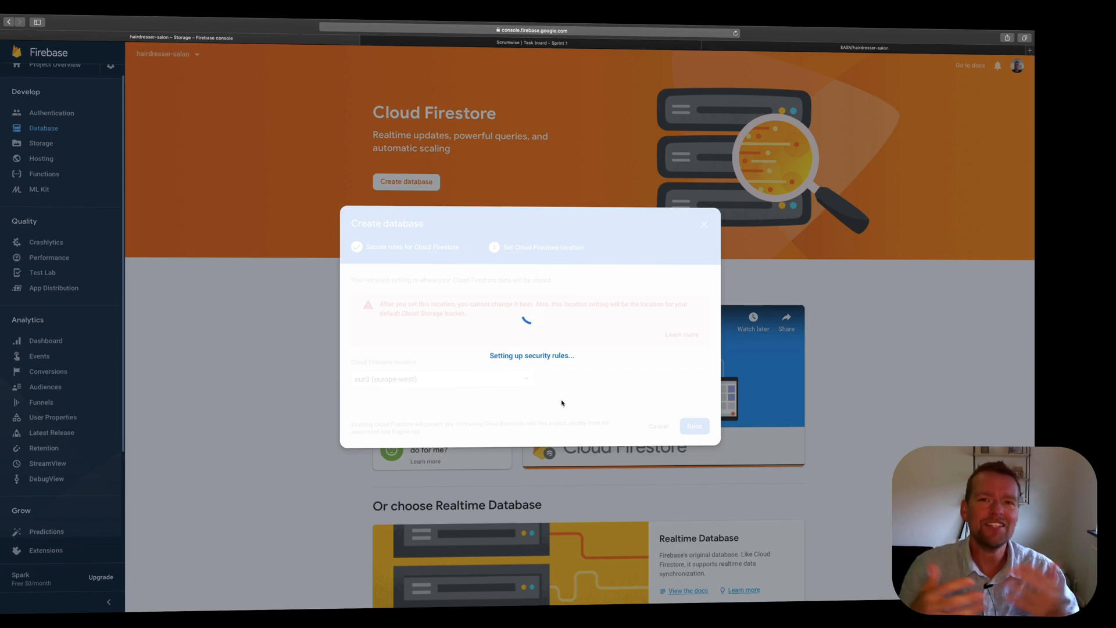
View the new empty Firestore database's data tab, then return to the Scrumwise board.
{"action": "left_click", "coordinate": [693, 426]}
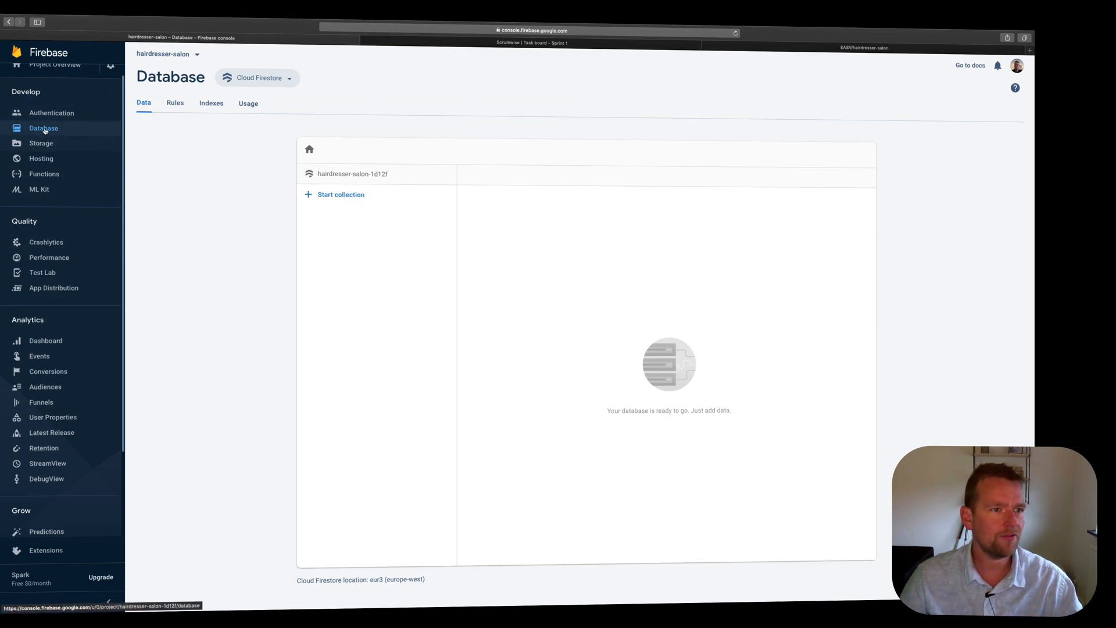
{"action": "mouse_move", "coordinate": [258, 118]}
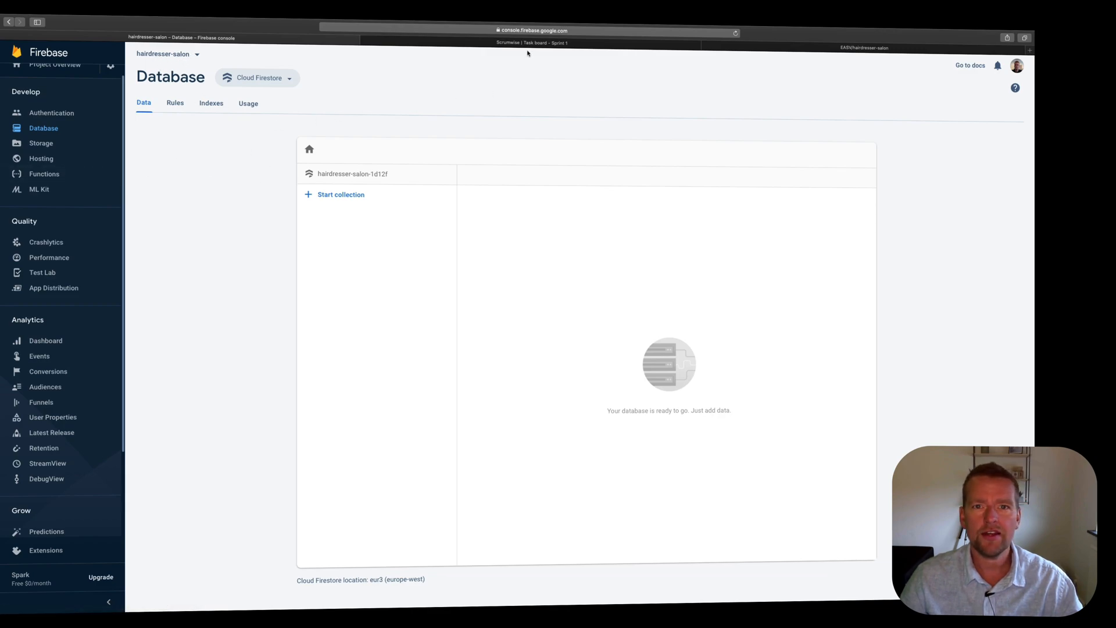
{"action": "left_click", "coordinate": [531, 43]}
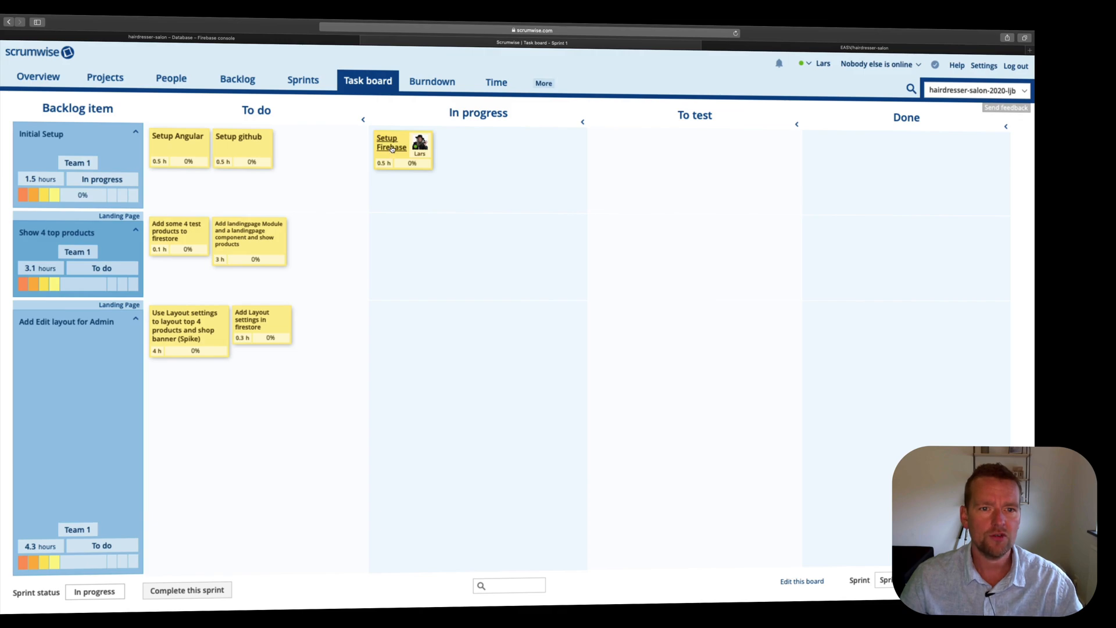
Log 0.5 hours of used time on the Setup Firebase task, bringing it to 100%.
{"action": "left_click", "coordinate": [390, 142]}
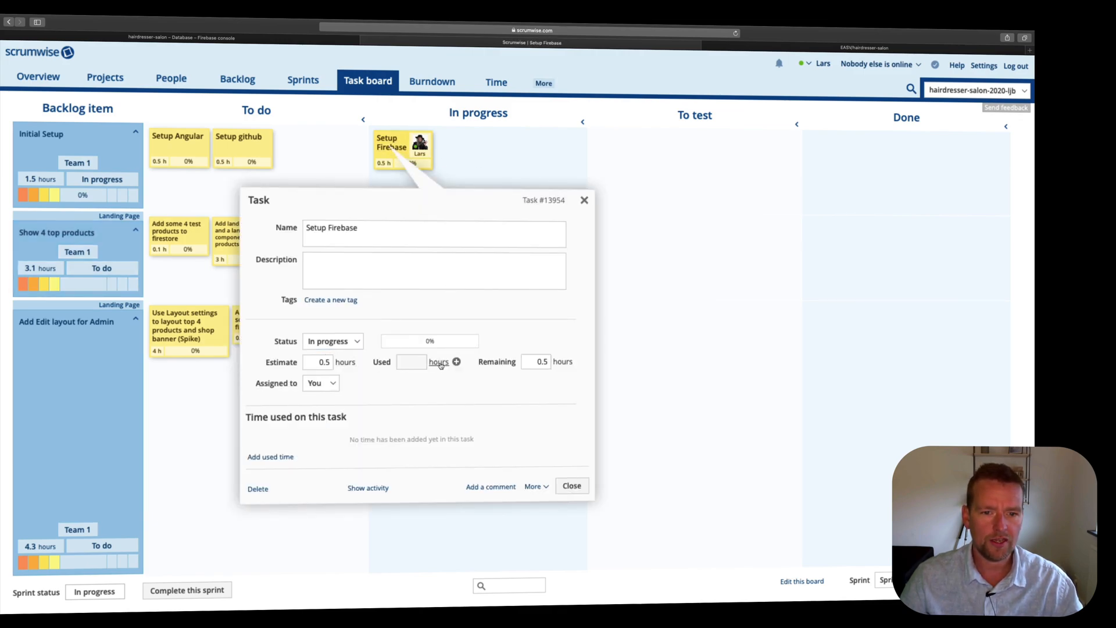
{"action": "left_click", "coordinate": [456, 362]}
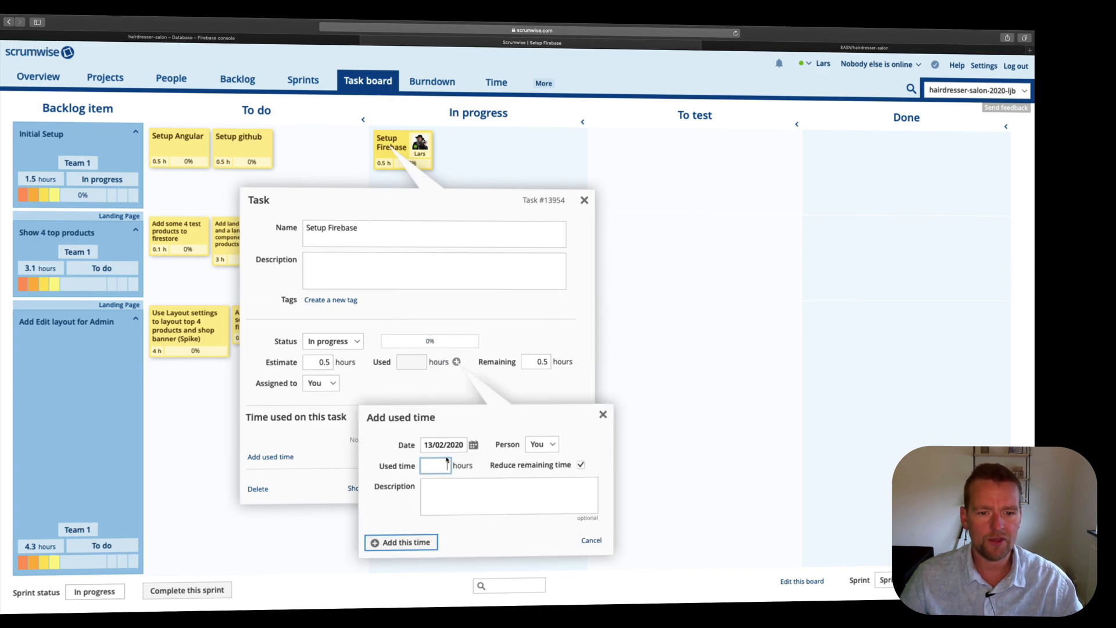
{"action": "type", "text": "0.5"}
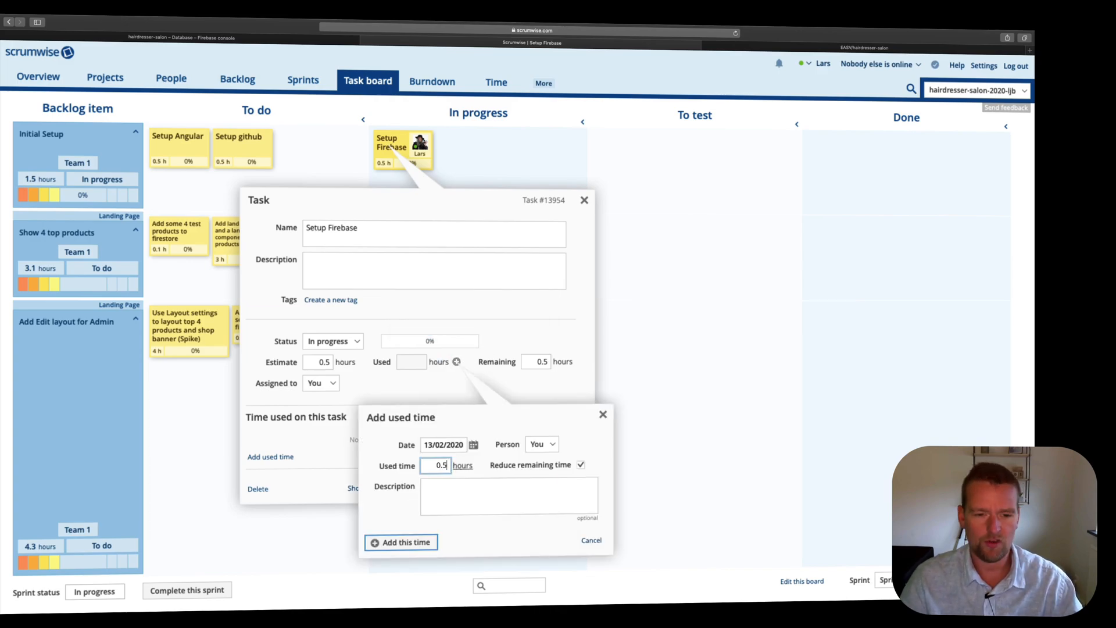
{"action": "left_click", "coordinate": [401, 542]}
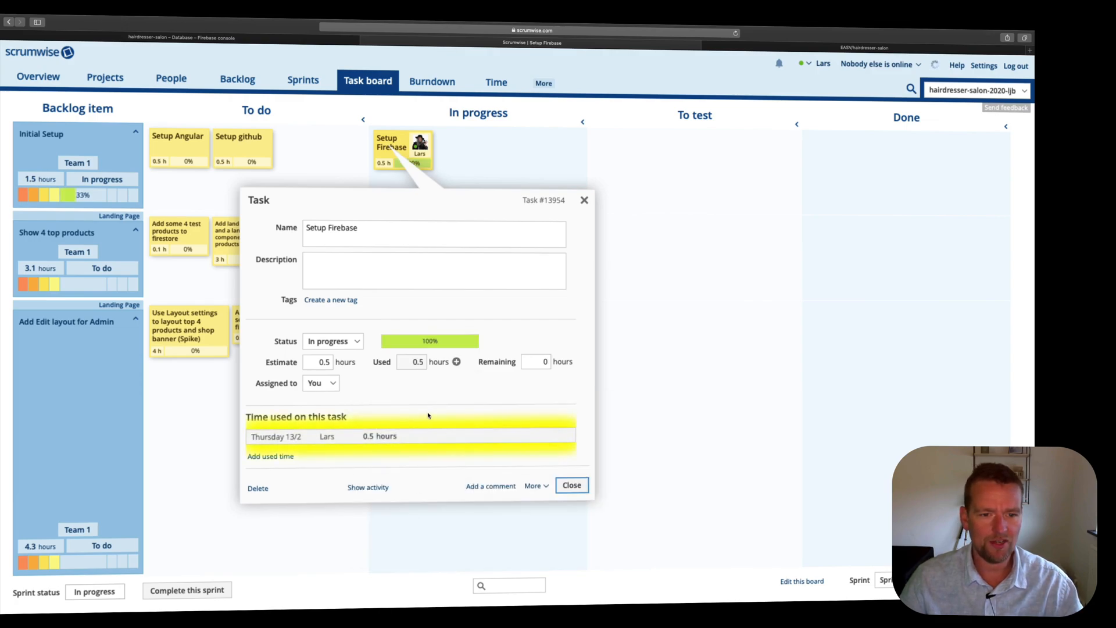
{"action": "left_click", "coordinate": [571, 485]}
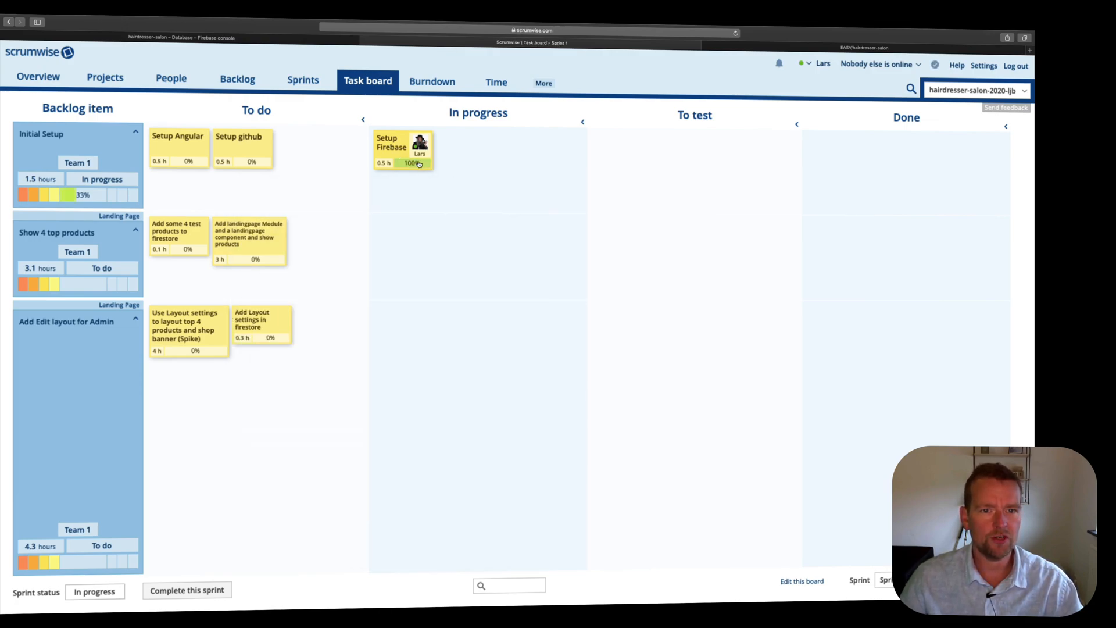
Drag the Setup Firebase card from In progress into the Done column.
{"action": "left_click_drag", "start_coordinate": [402, 146], "coordinate": [1011, 142]}
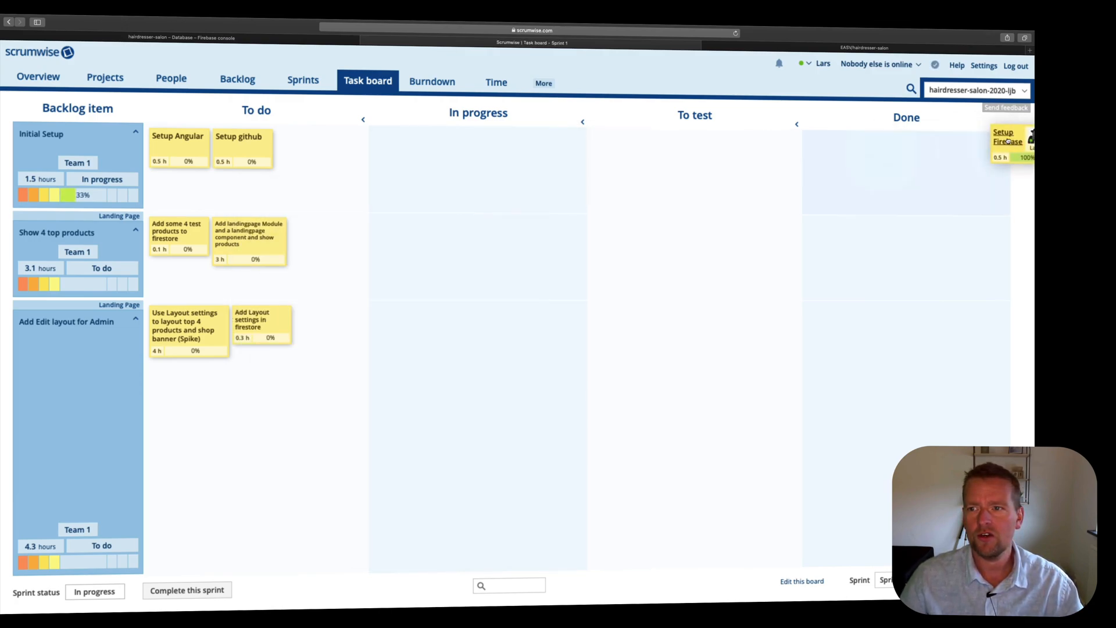
{"action": "left_click_drag", "start_coordinate": [1009, 139], "coordinate": [833, 153]}
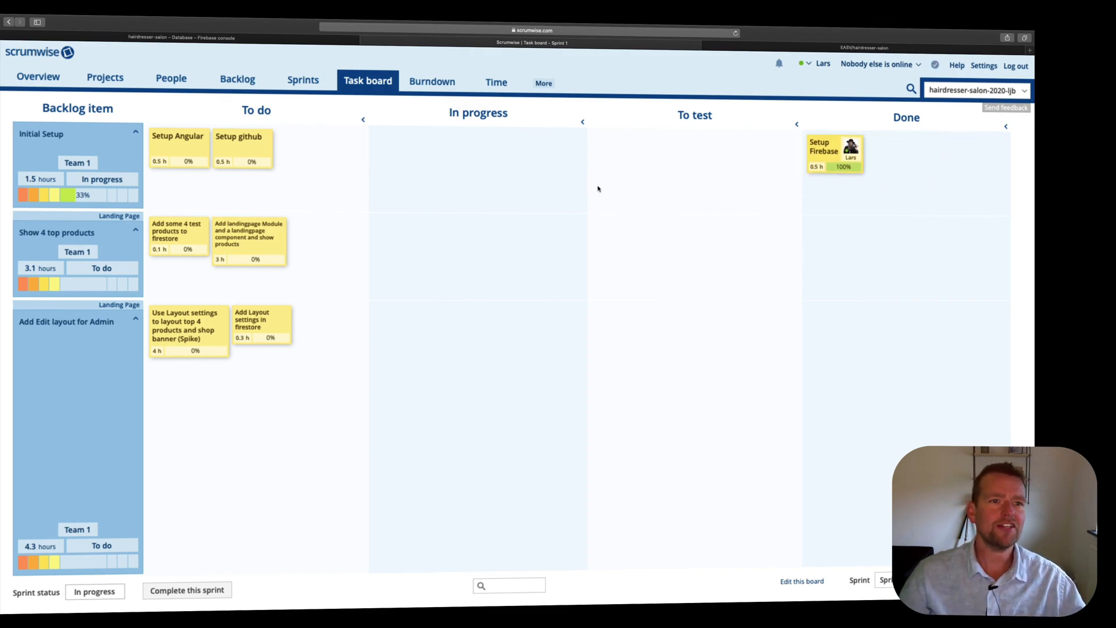
{"action": "mouse_move", "coordinate": [471, 192]}
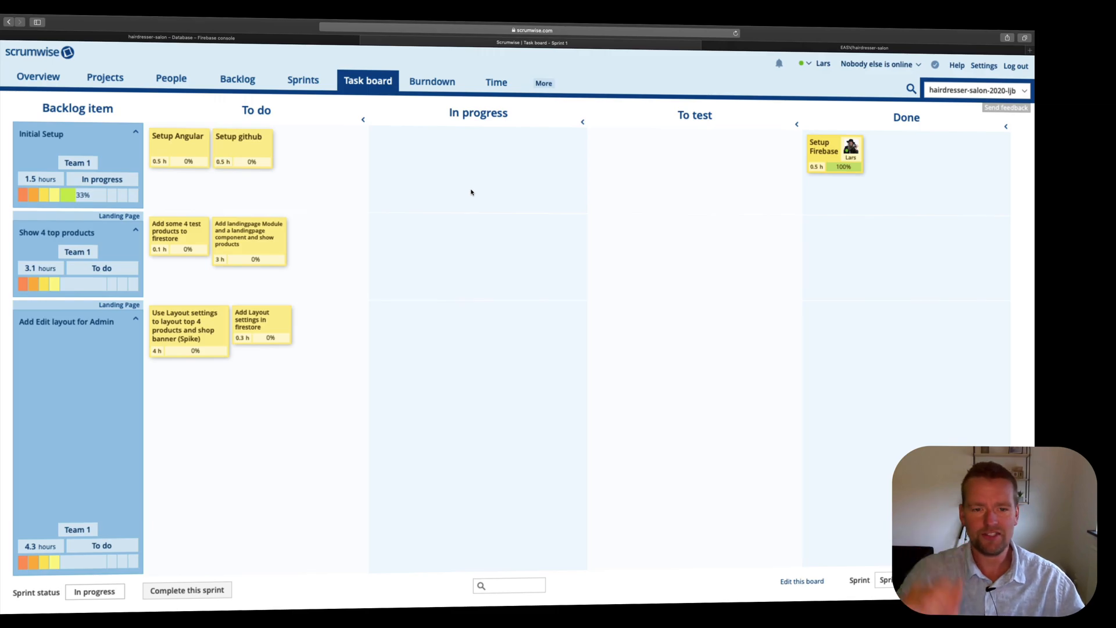